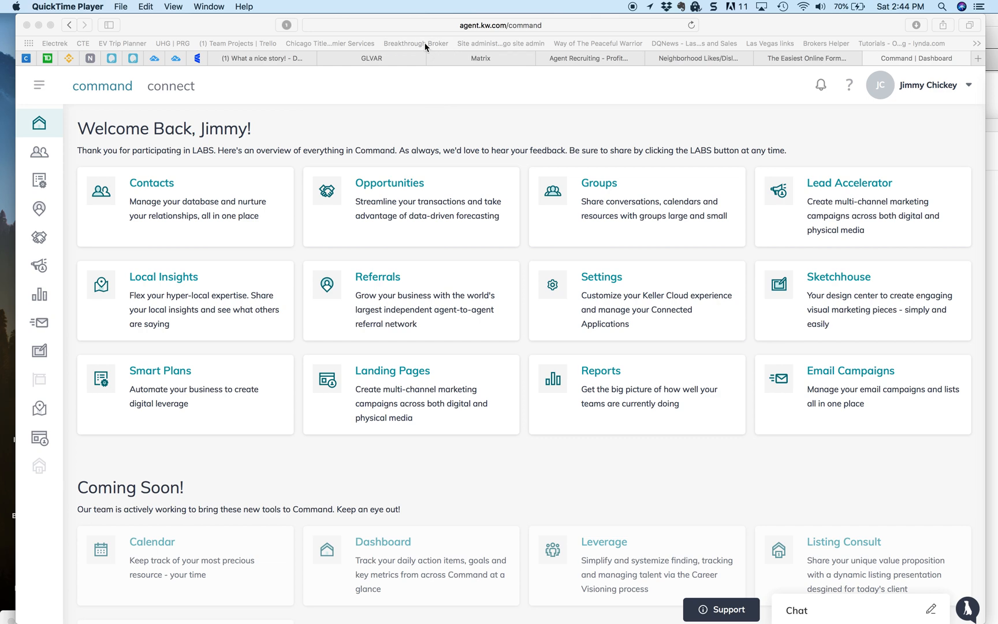
pyautogui.moveTo(285, 108)
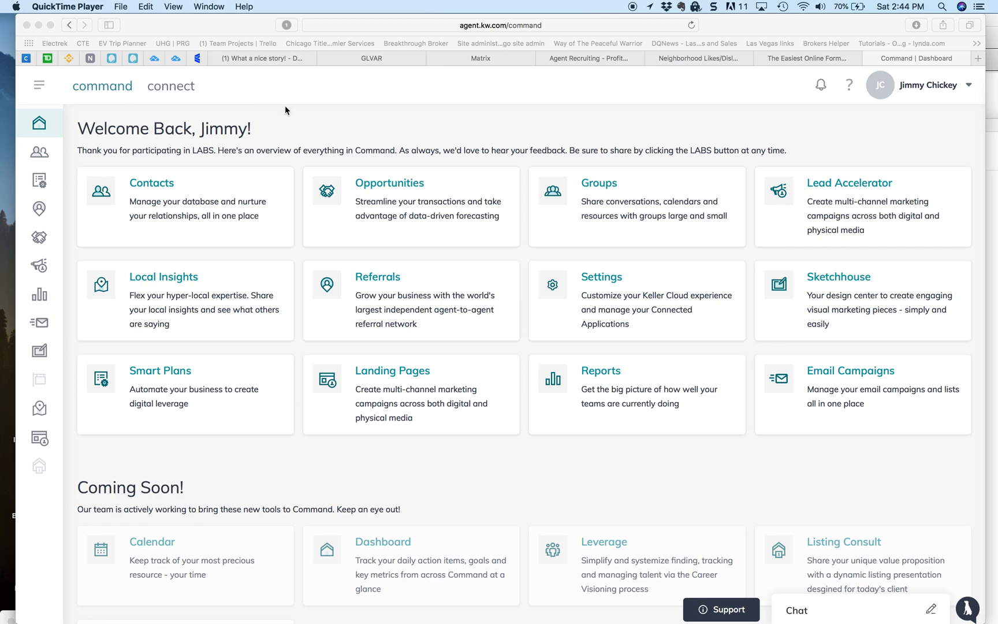
pyautogui.moveTo(178, 204)
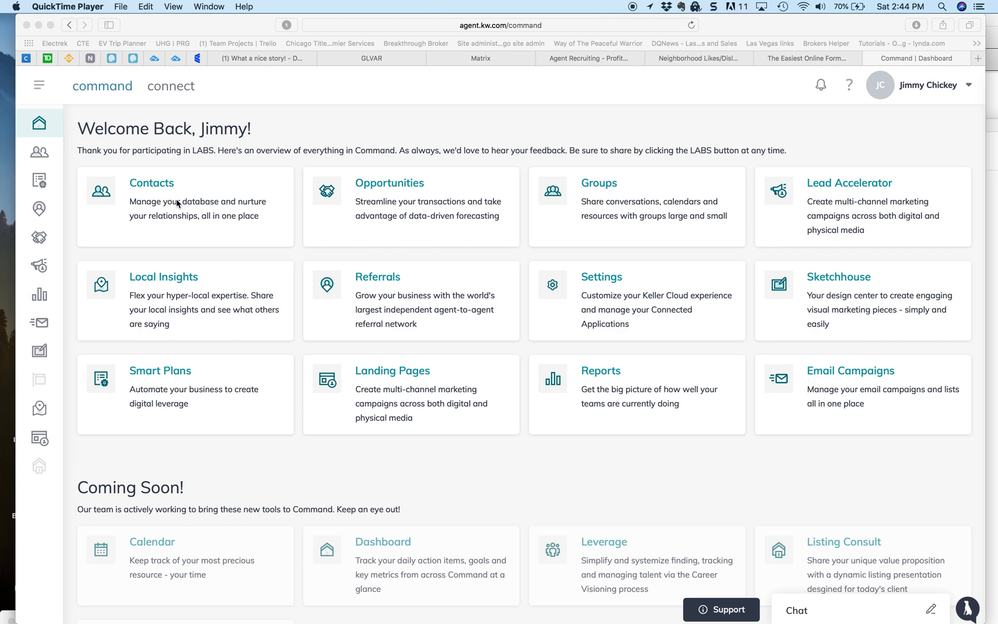
pyautogui.moveTo(400, 214)
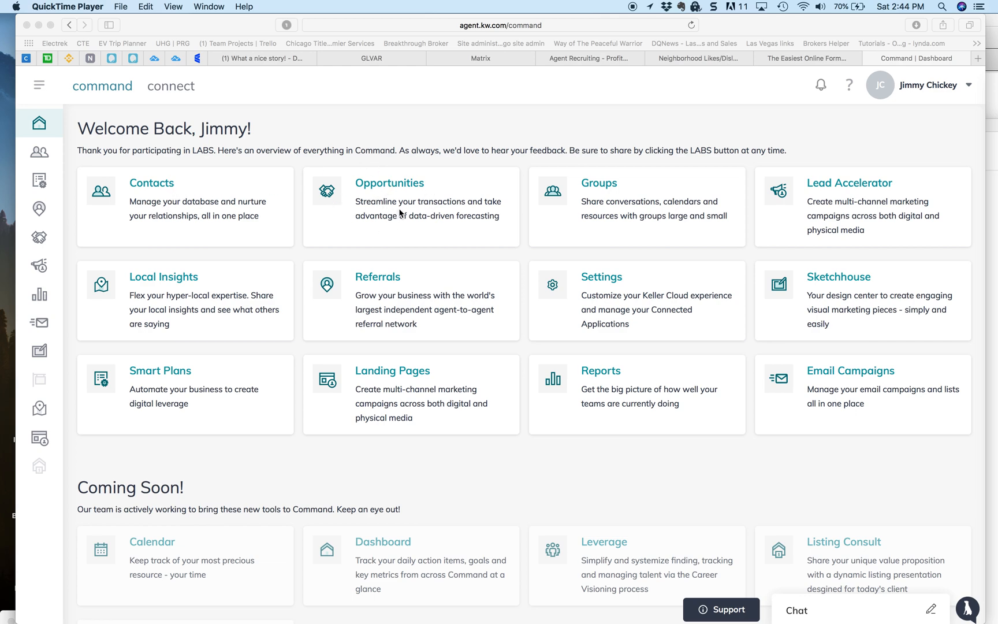
pyautogui.moveTo(271, 293)
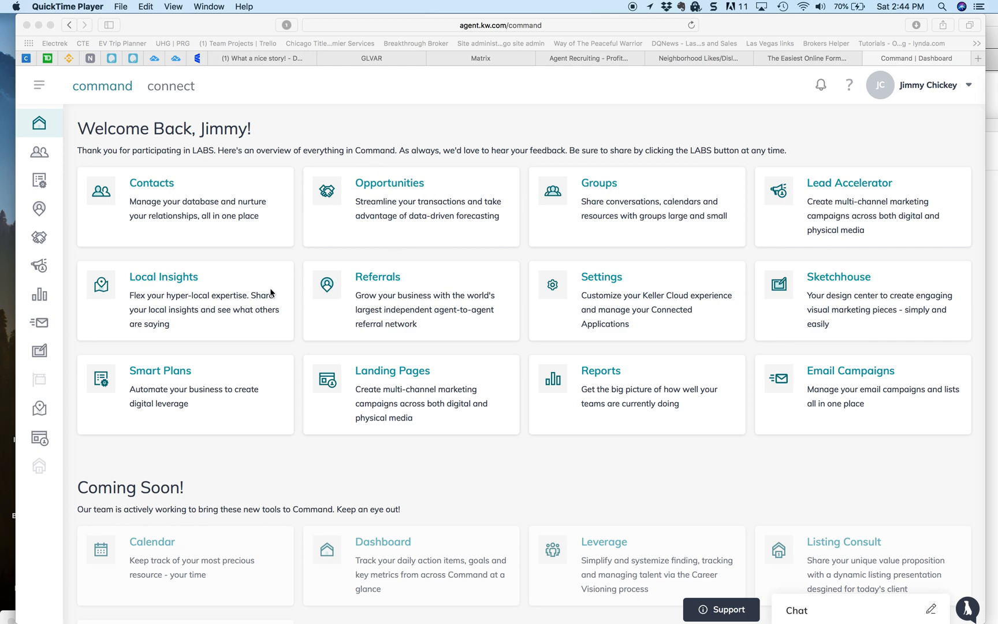
pyautogui.moveTo(467, 169)
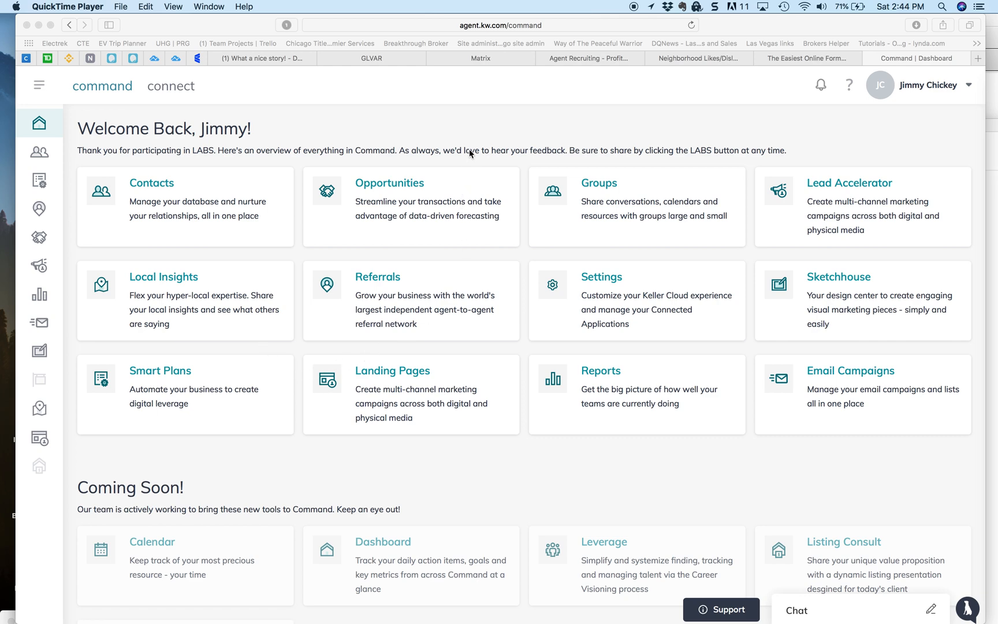
pyautogui.moveTo(455, 108)
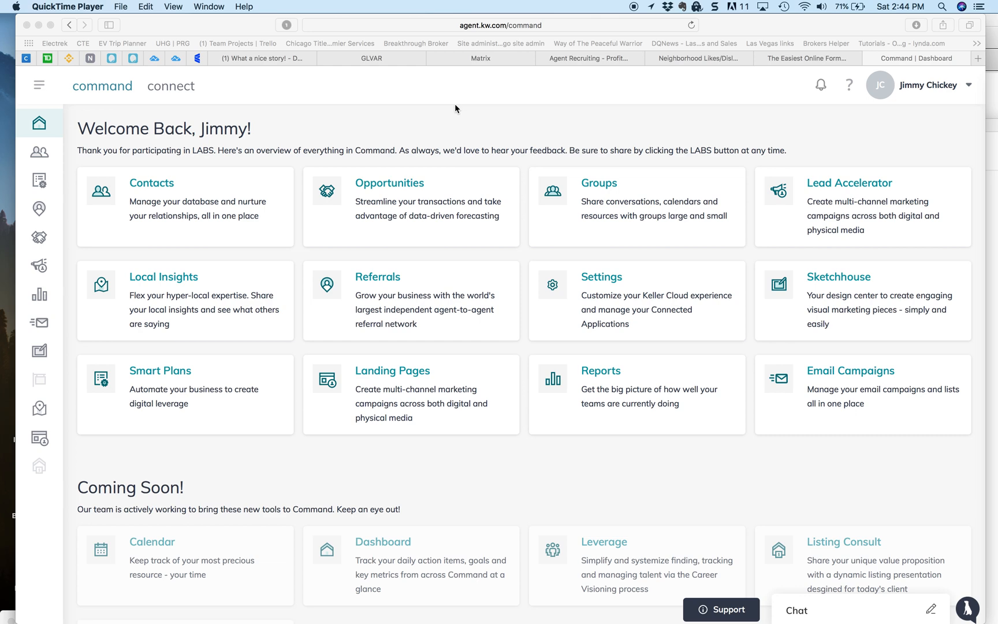
pyautogui.moveTo(506, 30)
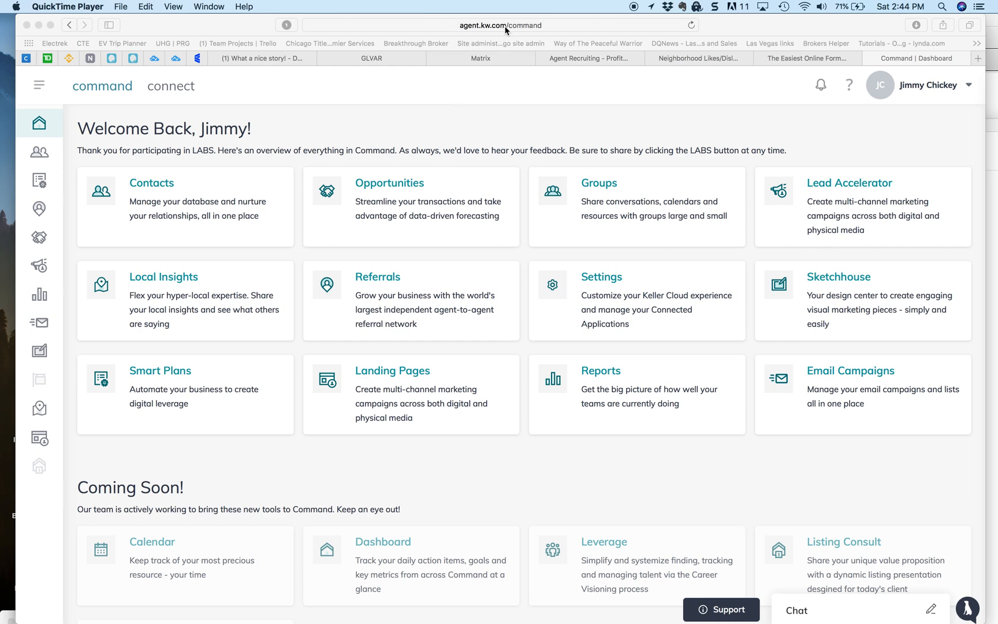
pyautogui.moveTo(501, 44)
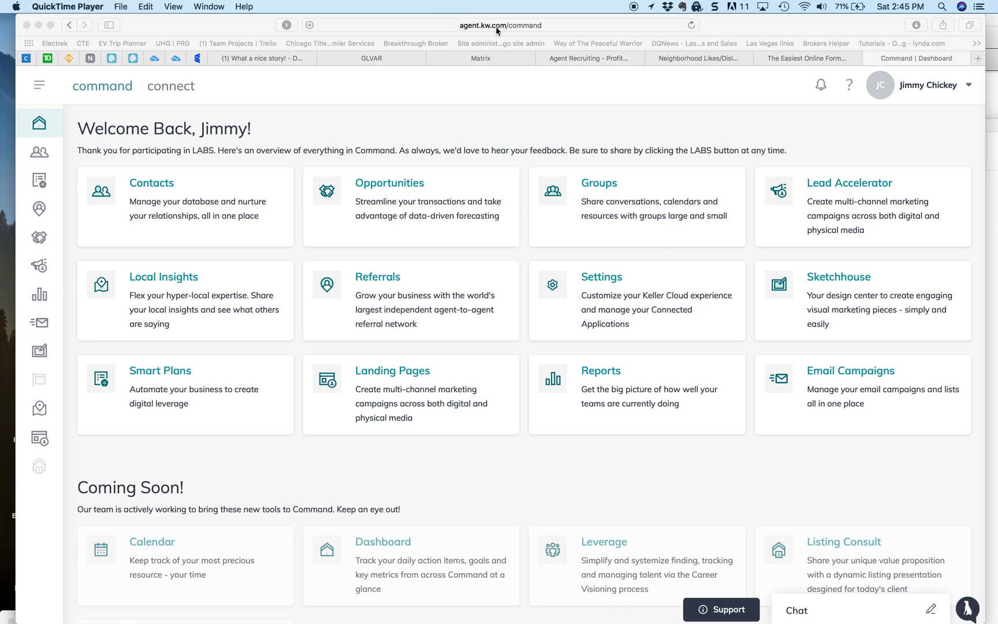
pyautogui.moveTo(451, 152)
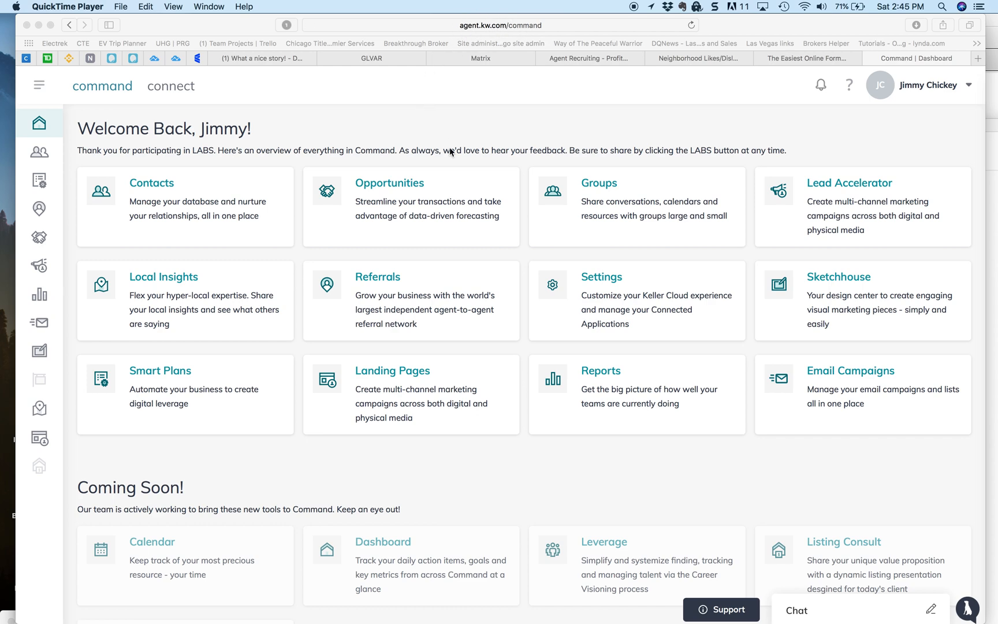
pyautogui.moveTo(395, 119)
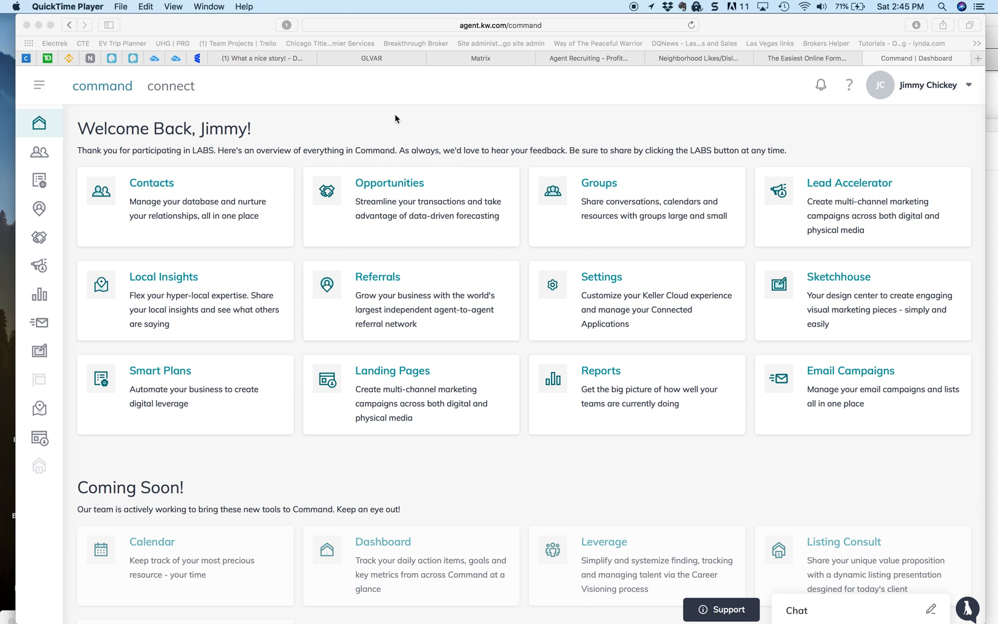
pyautogui.moveTo(306, 161)
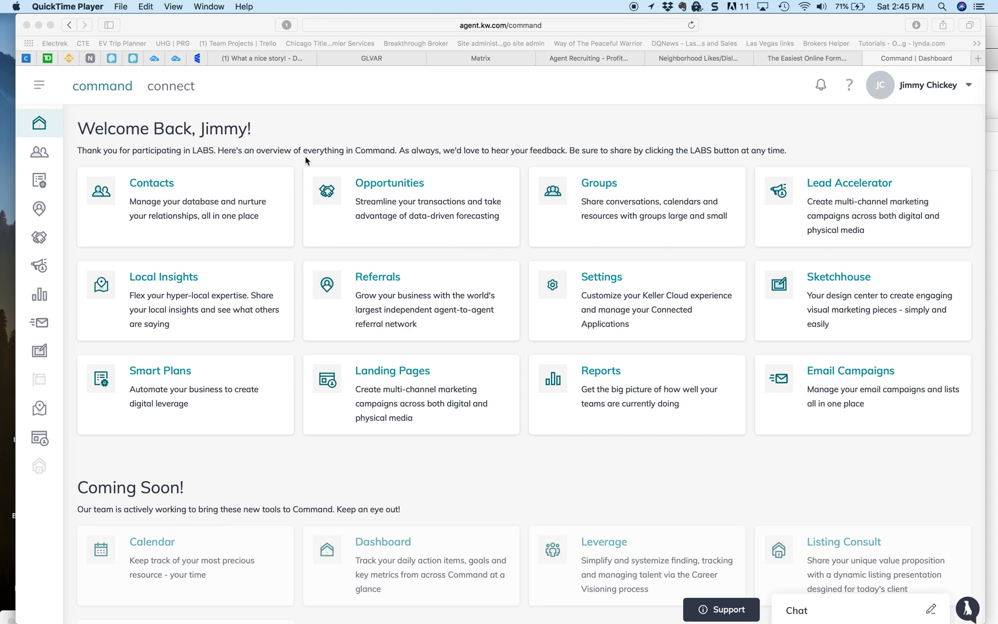
pyautogui.moveTo(409, 128)
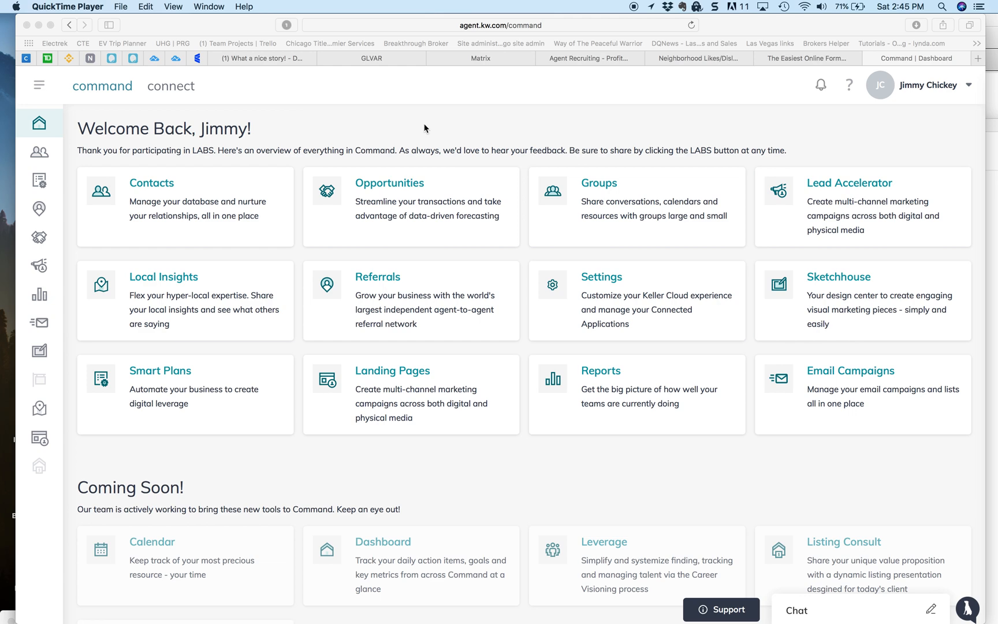
pyautogui.moveTo(921, 89)
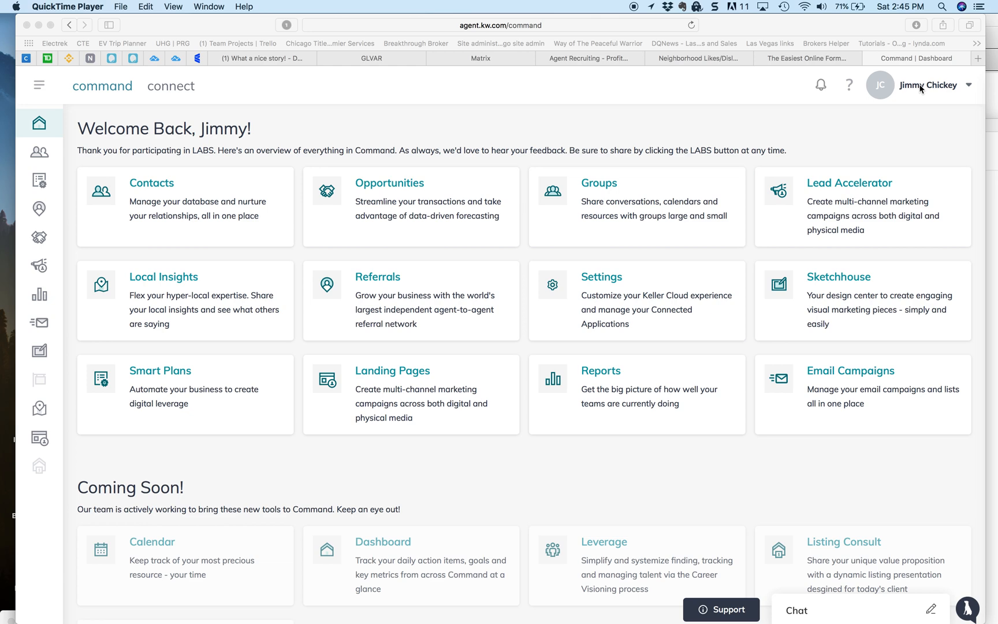
pyautogui.moveTo(919, 92)
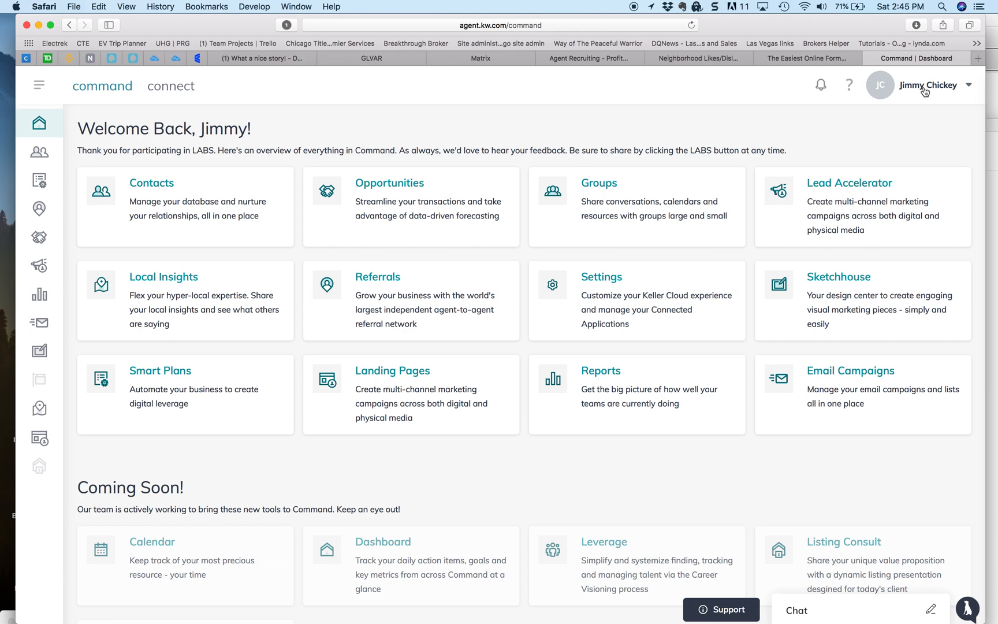
pyautogui.moveTo(891, 151)
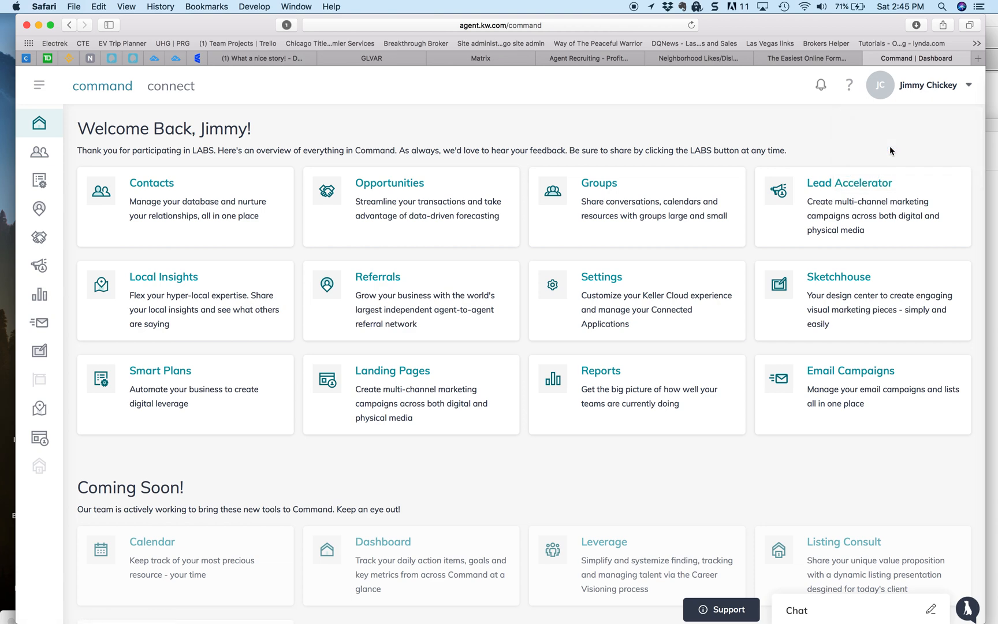
# Step: Open Settings and scroll through the connected applications down to PieSync
pyautogui.click(600, 276)
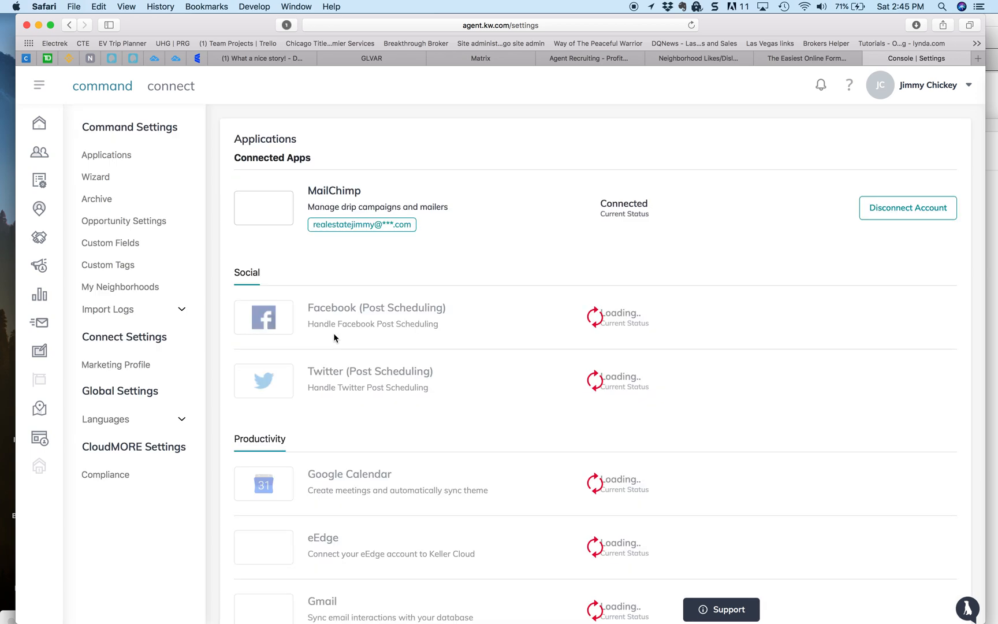
pyautogui.scroll(-3)
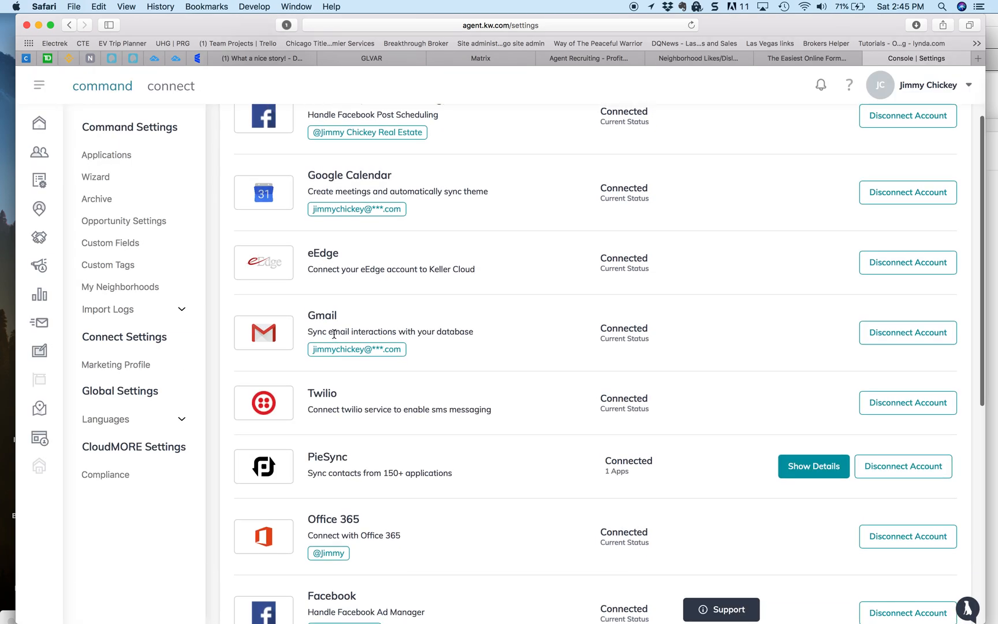
pyautogui.scroll(3)
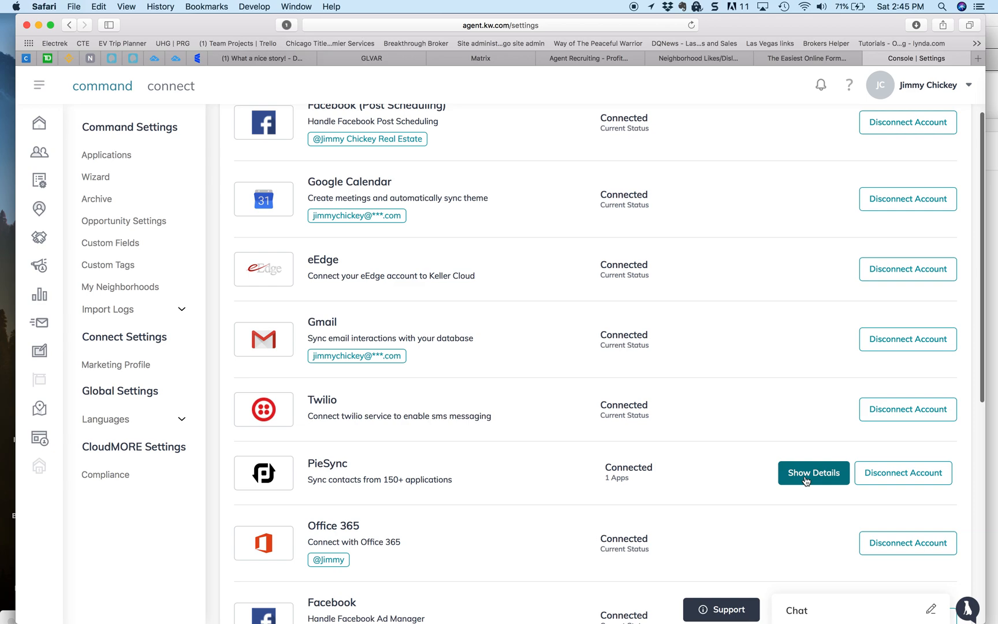
# Step: Show PieSync's details, with iCloud as an active contact sync
pyautogui.click(813, 473)
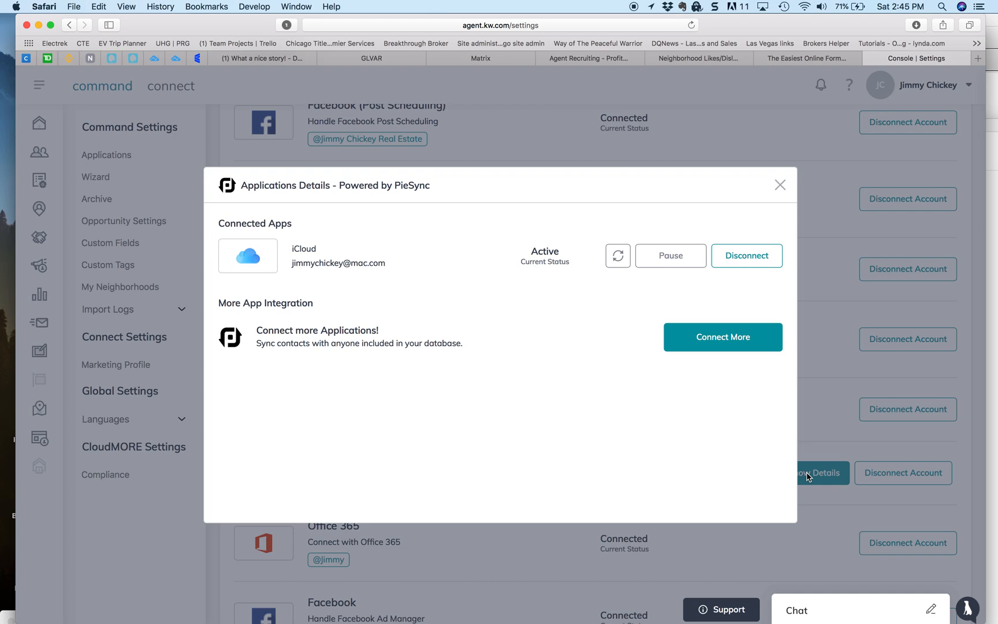
pyautogui.moveTo(611, 409)
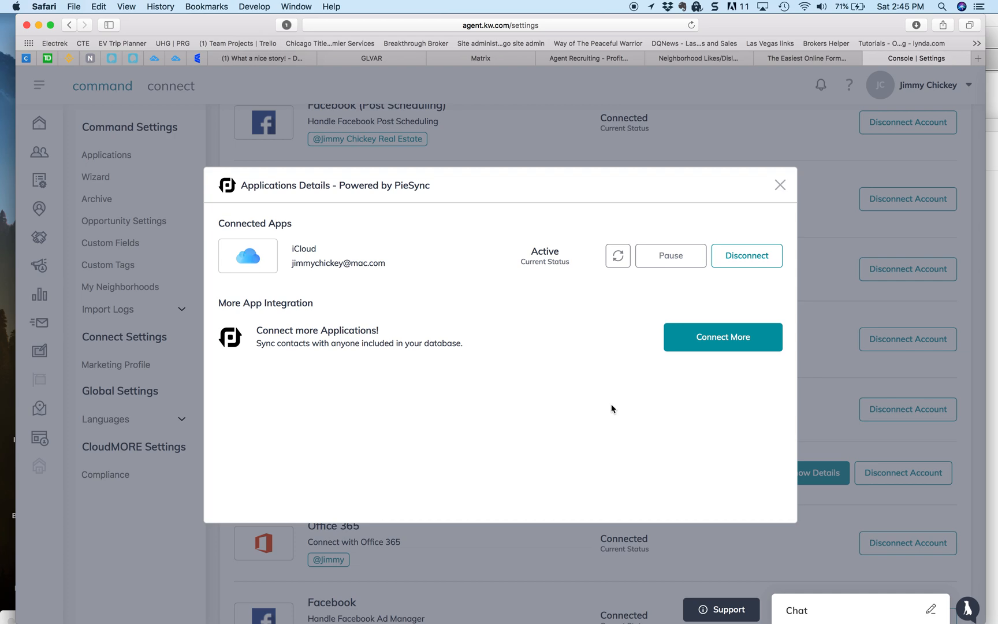
pyautogui.moveTo(408, 249)
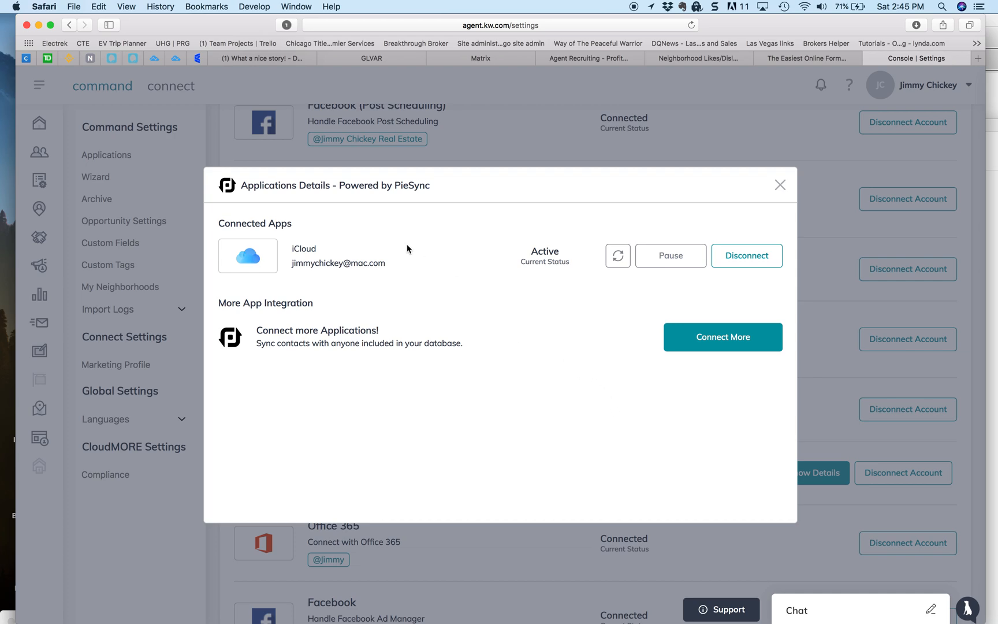
pyautogui.moveTo(266, 261)
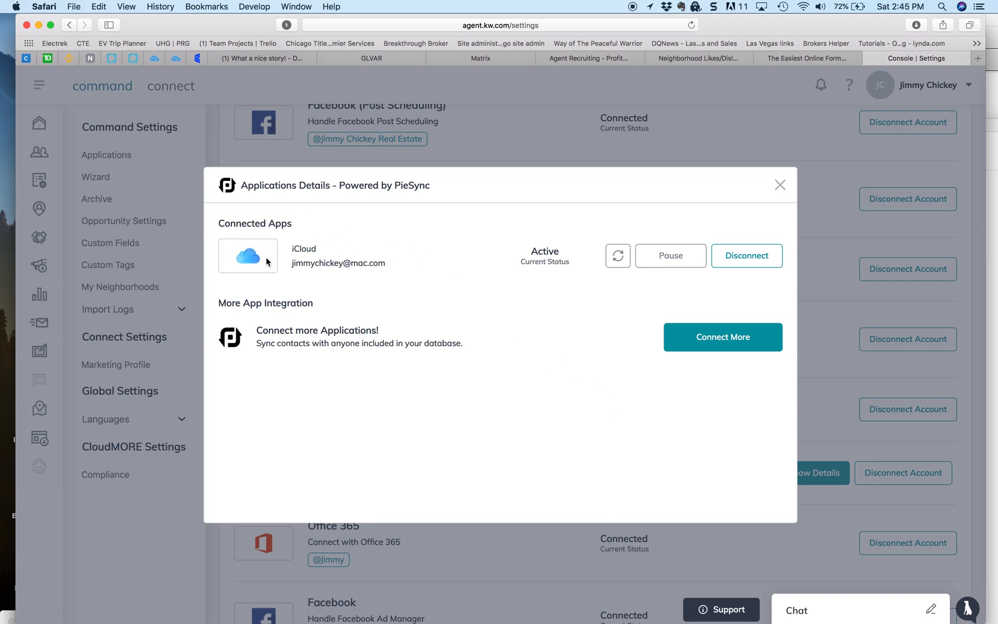
pyautogui.moveTo(544, 248)
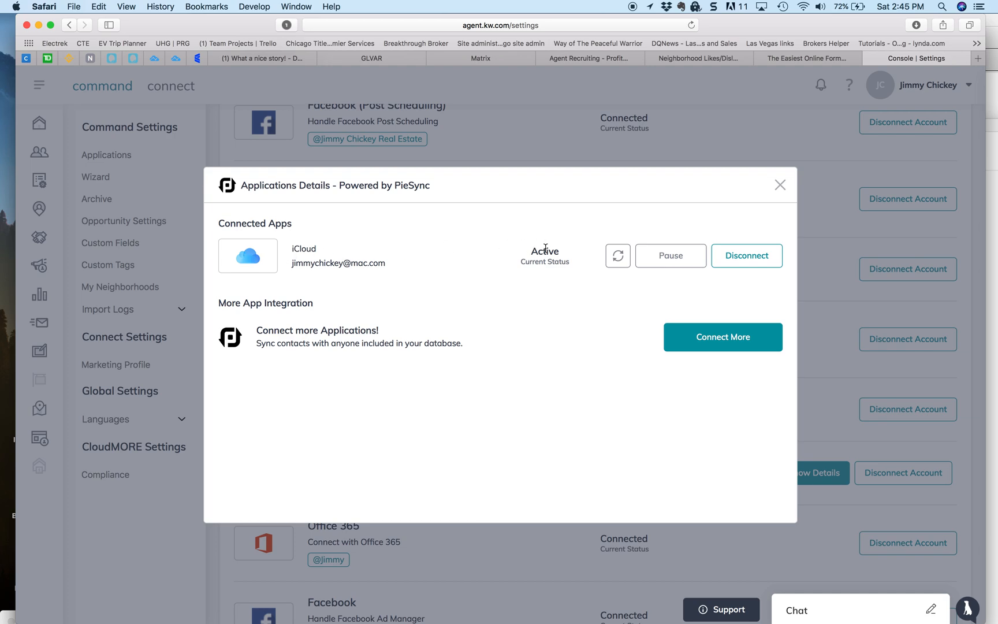
pyautogui.moveTo(509, 249)
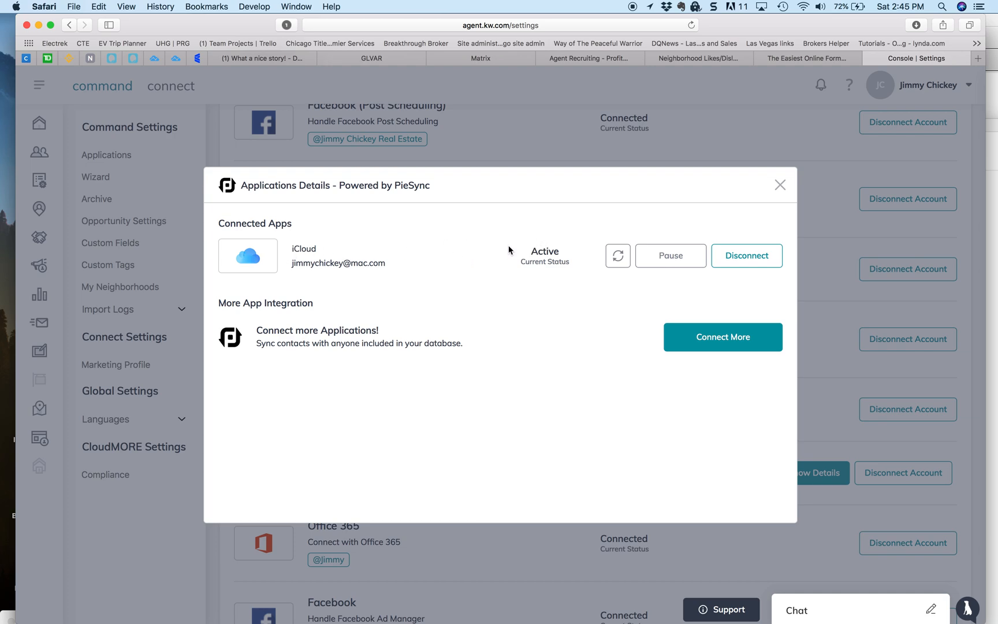
pyautogui.moveTo(350, 248)
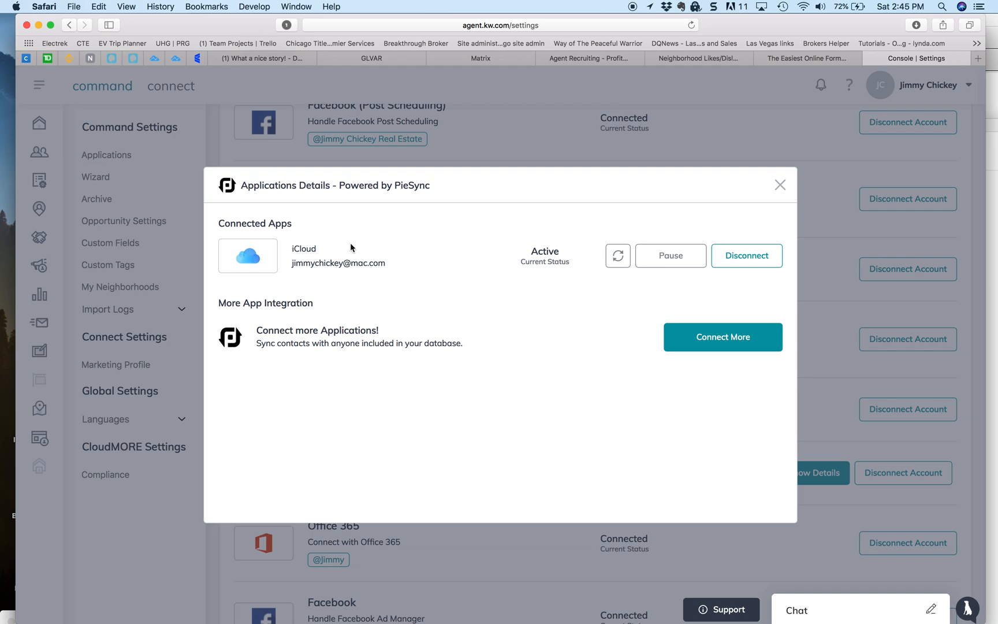
pyautogui.moveTo(388, 254)
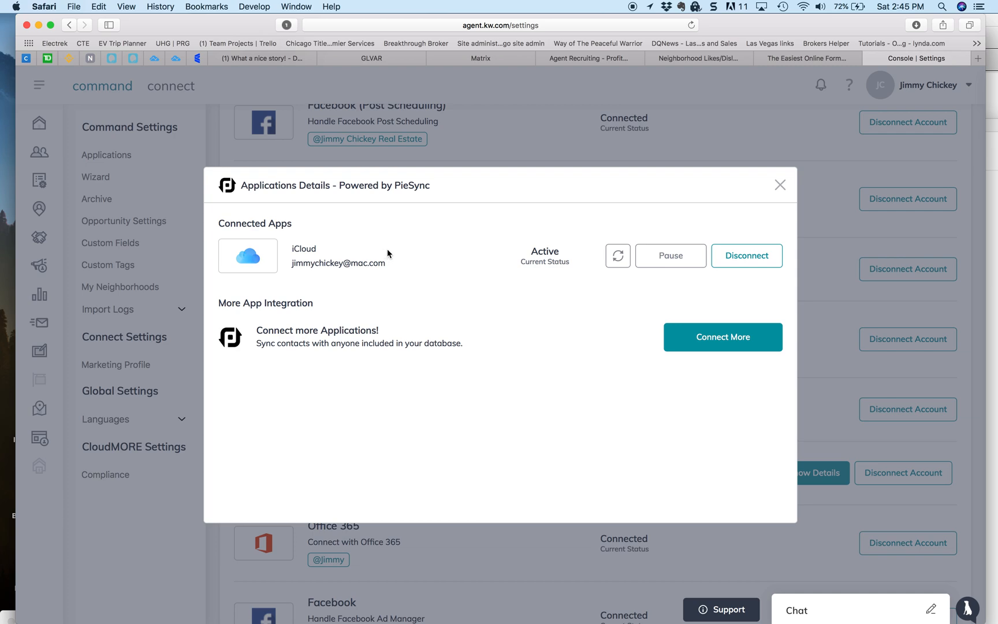
pyautogui.moveTo(723, 347)
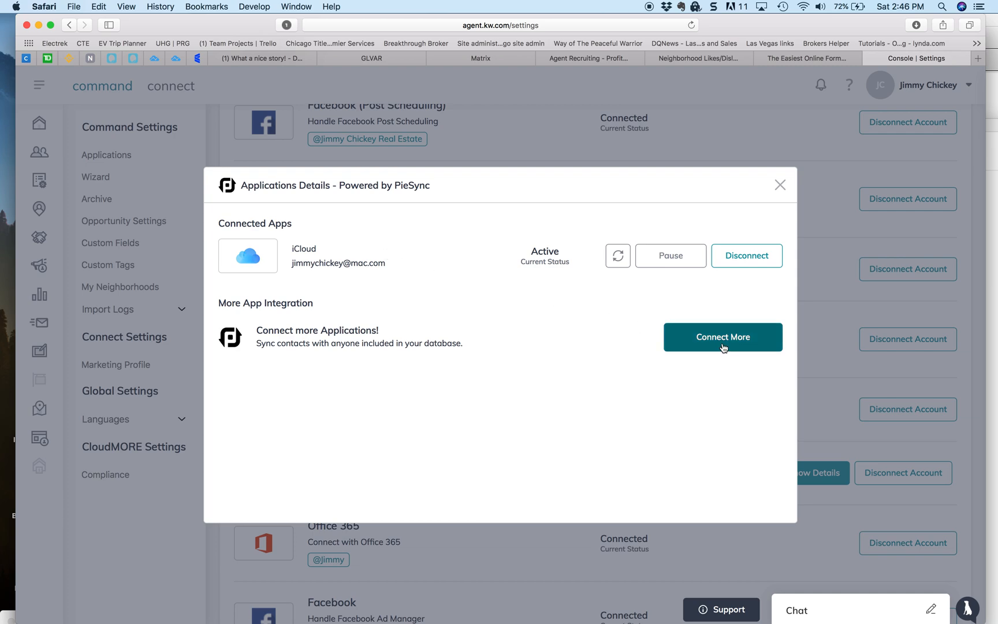
# Step: Open the PieSync Connection 'Choose your apps' list and scroll through the available services
pyautogui.click(723, 337)
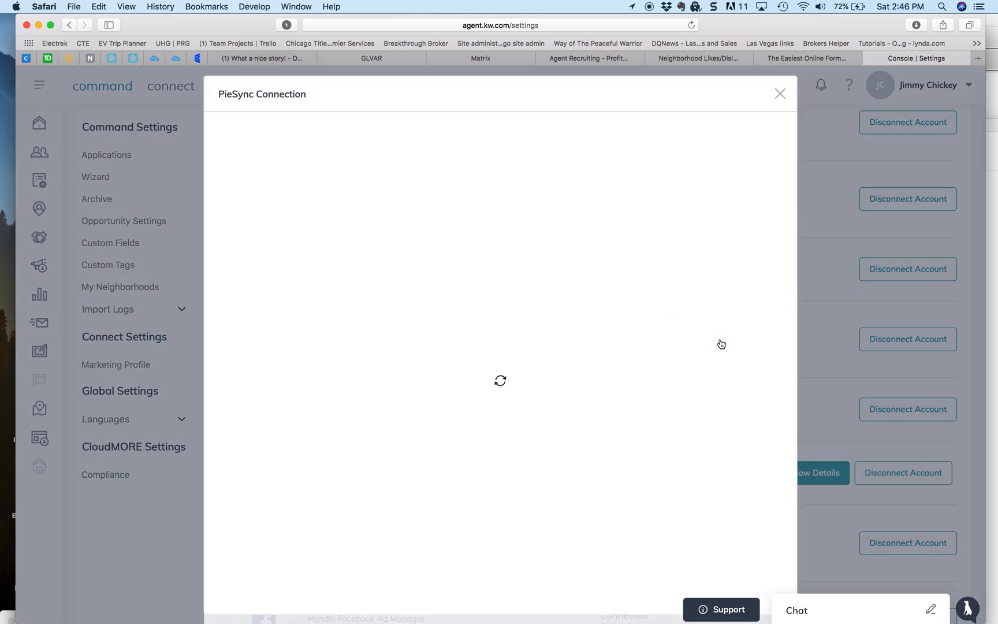
pyautogui.moveTo(722, 344)
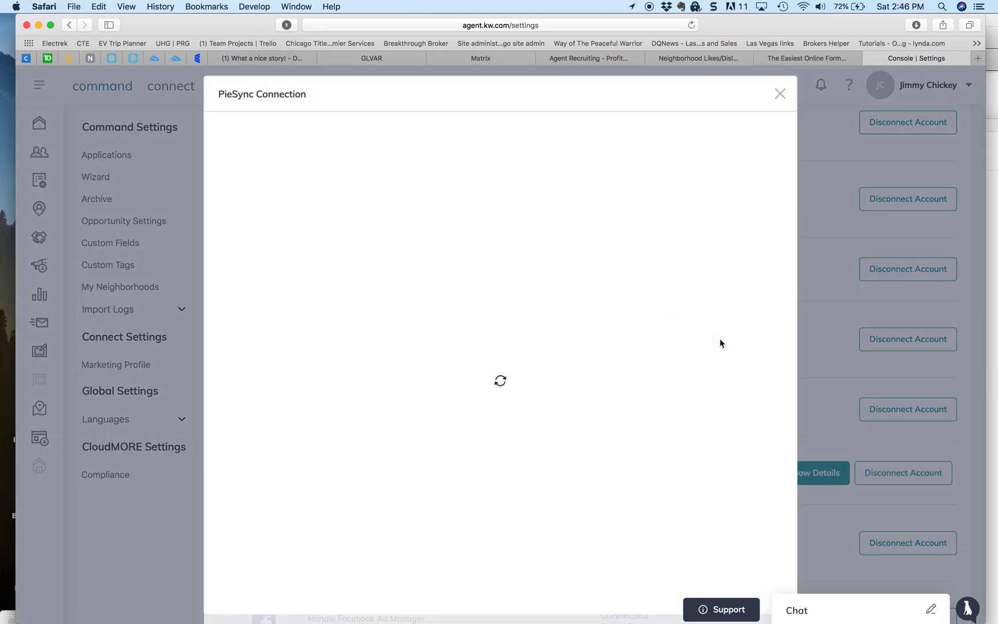
pyautogui.moveTo(491, 151)
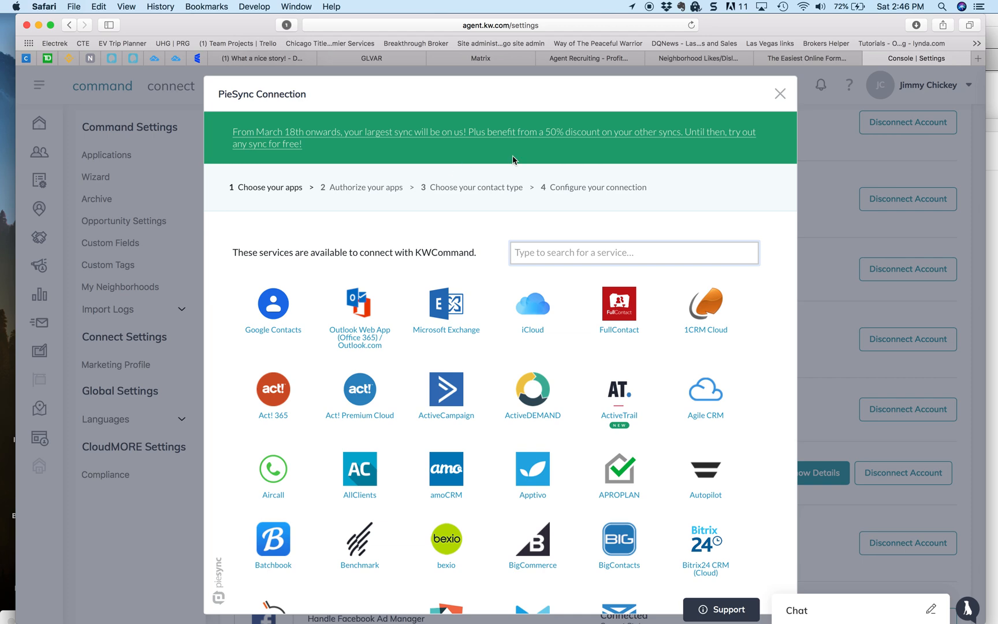
pyautogui.moveTo(443, 166)
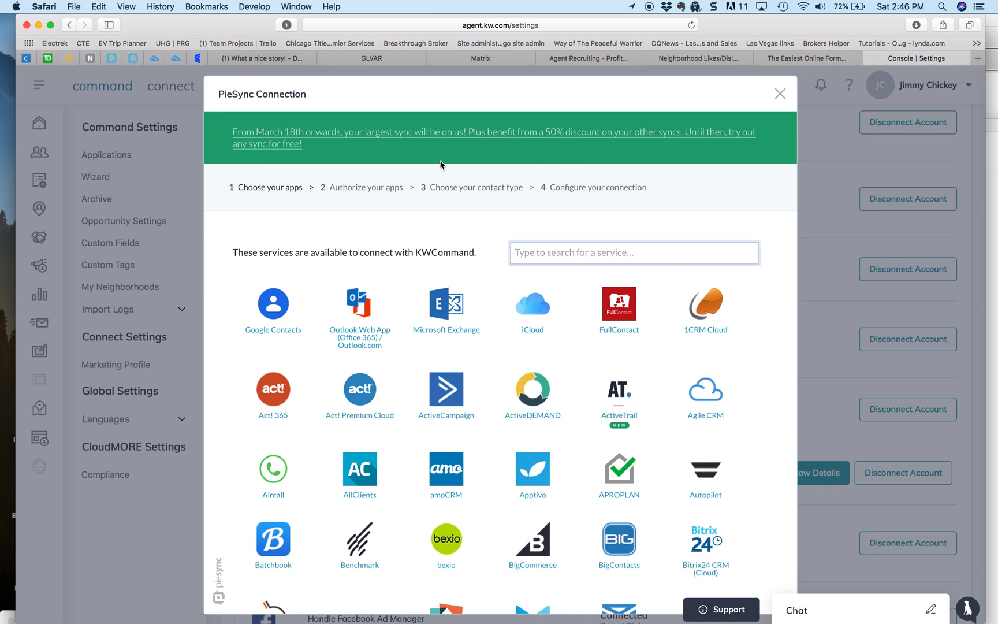
pyautogui.scroll(-3)
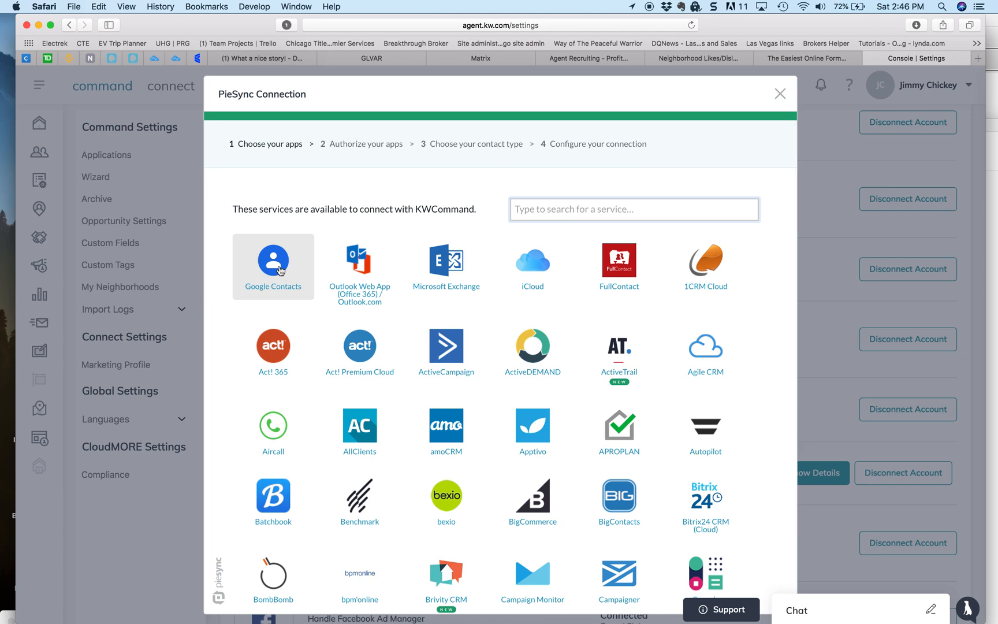
pyautogui.moveTo(360, 266)
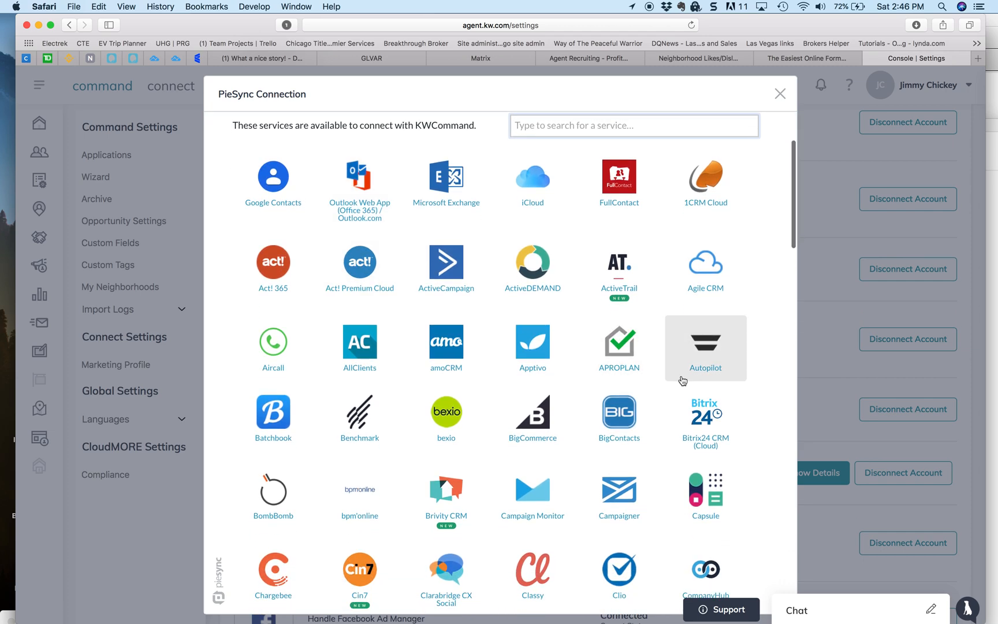
pyautogui.moveTo(532, 348)
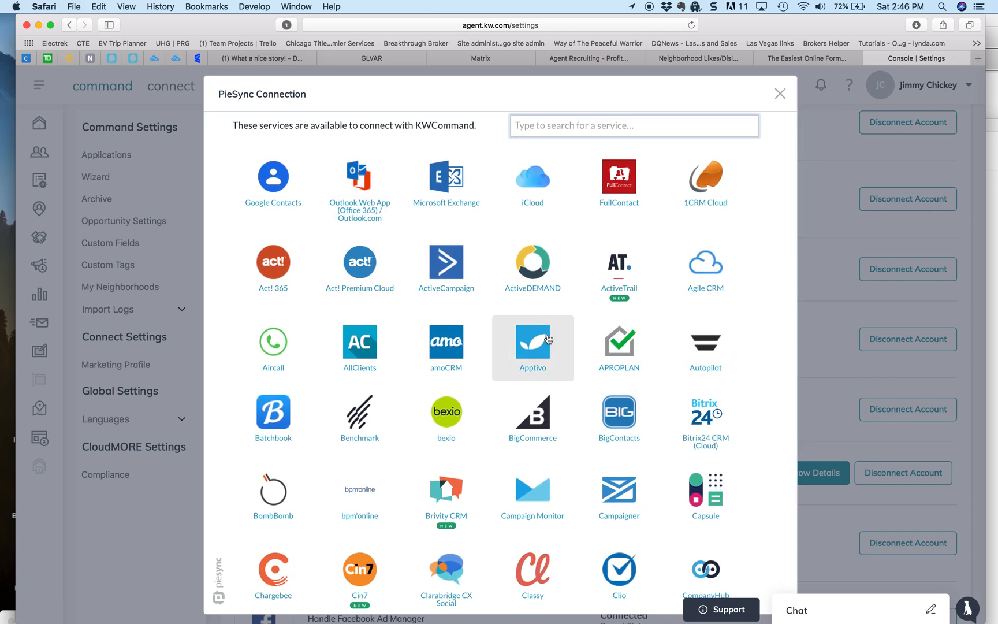
pyautogui.scroll(-3)
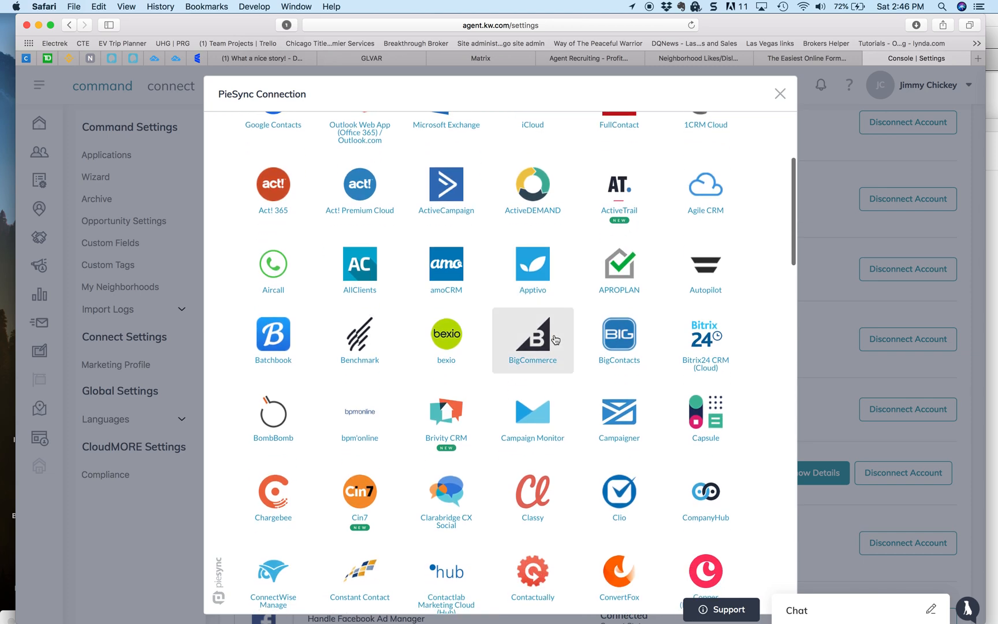
pyautogui.moveTo(446, 414)
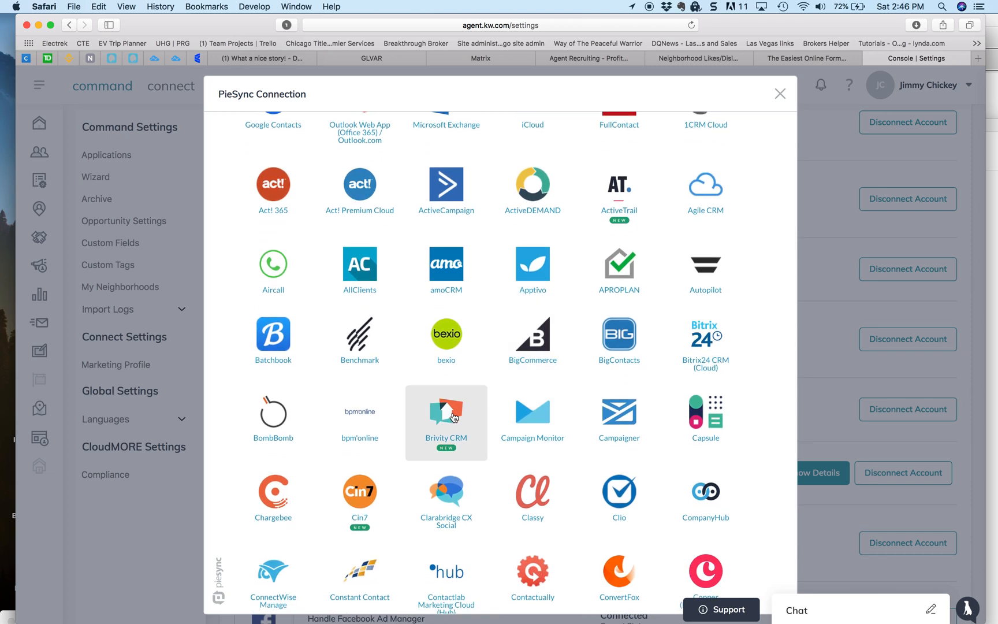
pyautogui.scroll(-3)
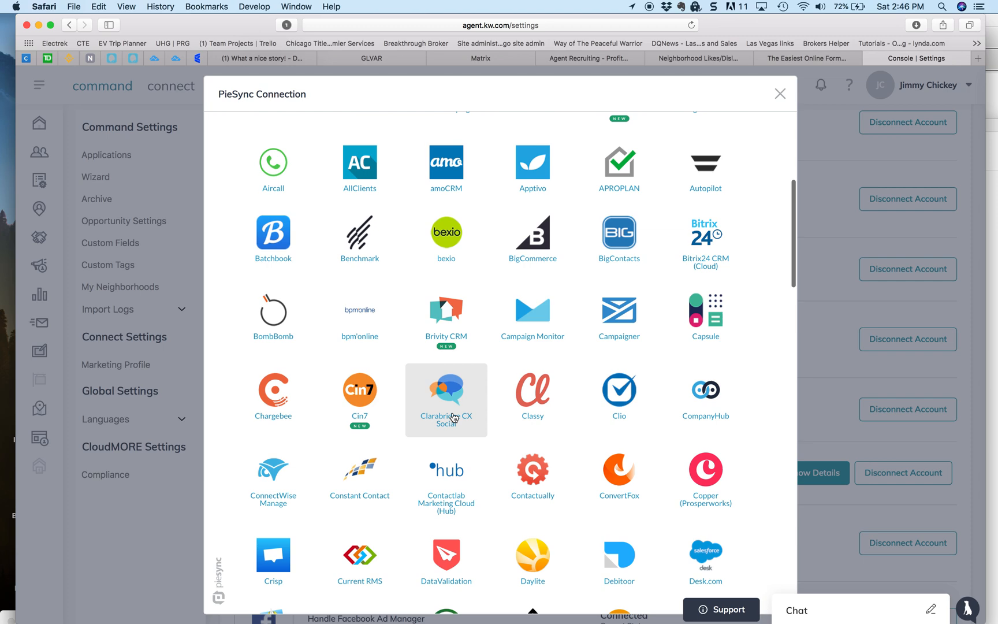
pyautogui.scroll(-3)
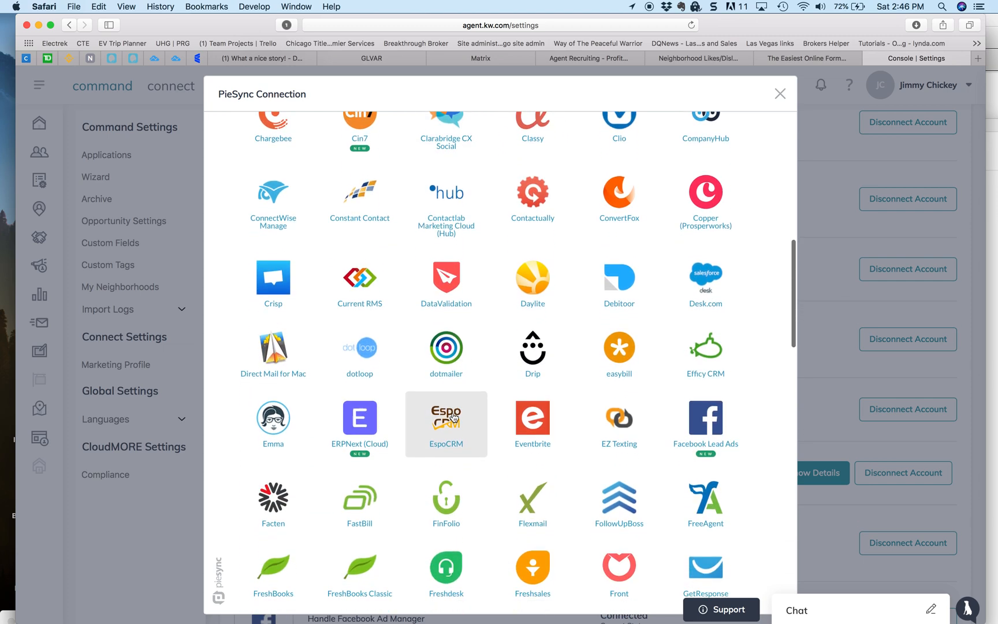
pyautogui.scroll(-3)
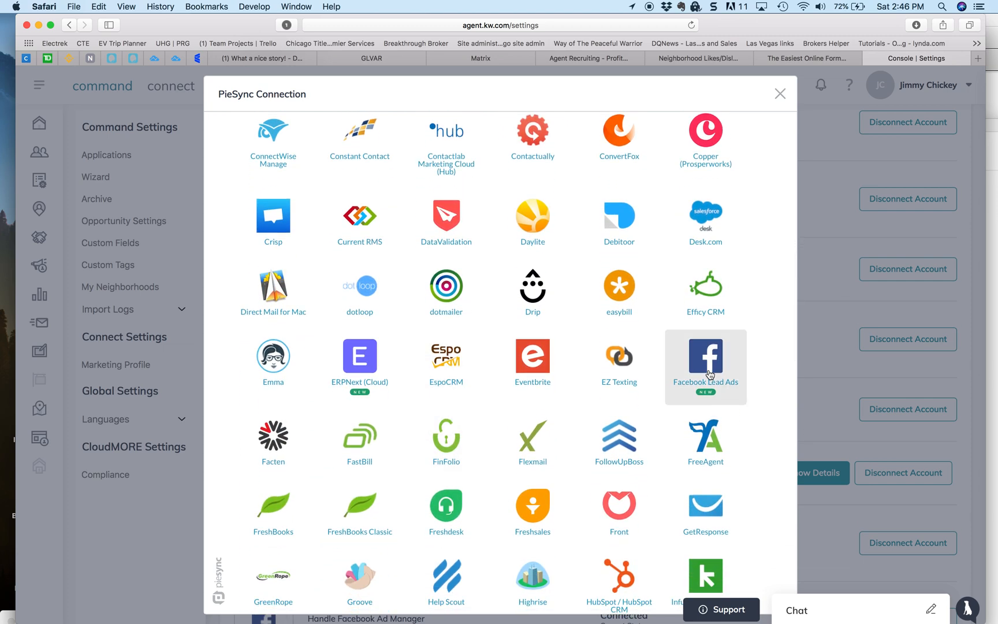
pyautogui.moveTo(618, 442)
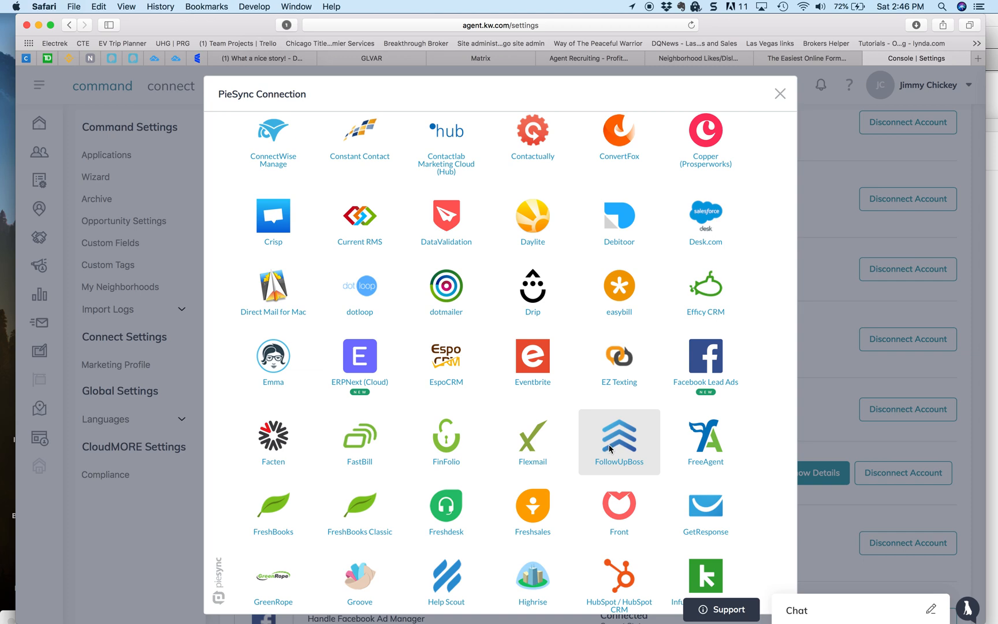
pyautogui.scroll(-3)
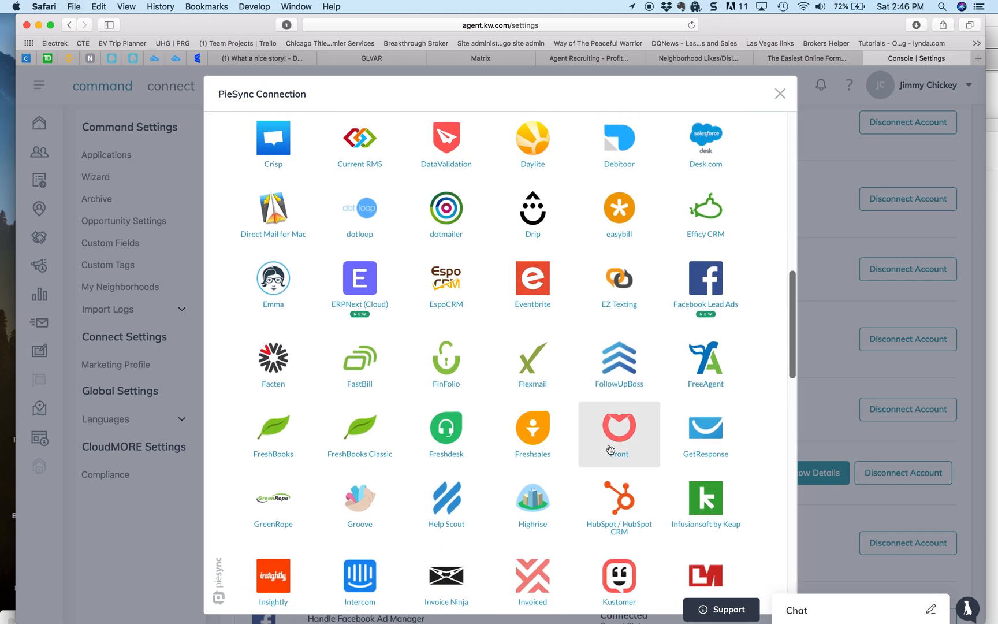
pyautogui.scroll(-3)
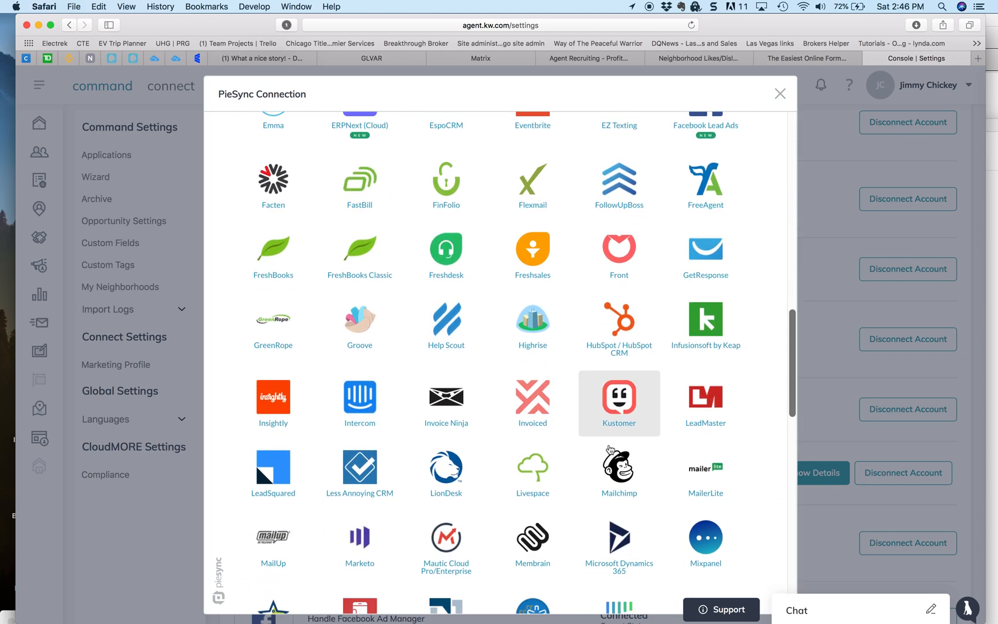
pyautogui.scroll(-3)
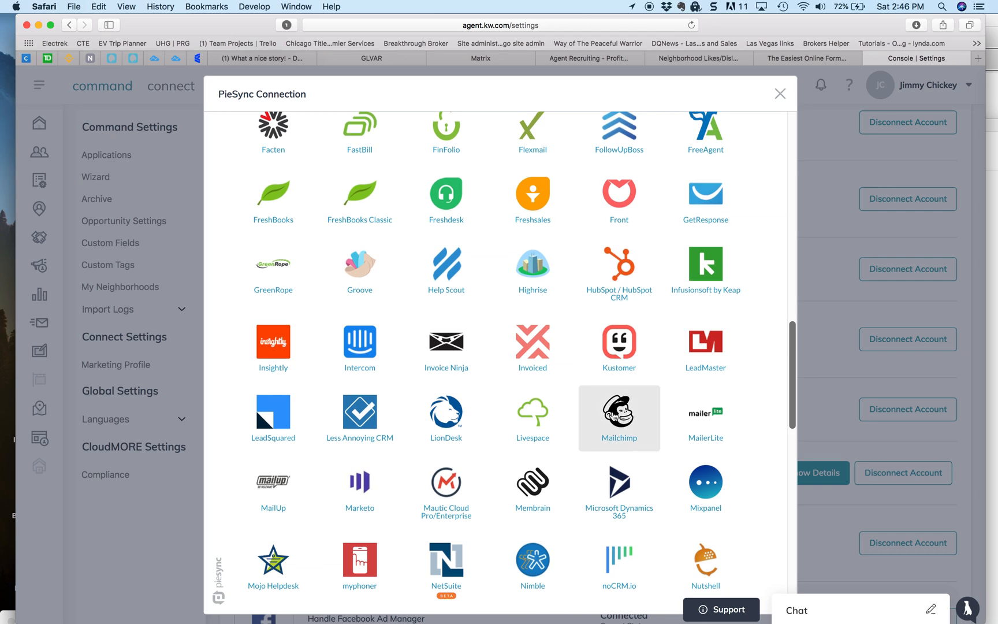
pyautogui.moveTo(272, 566)
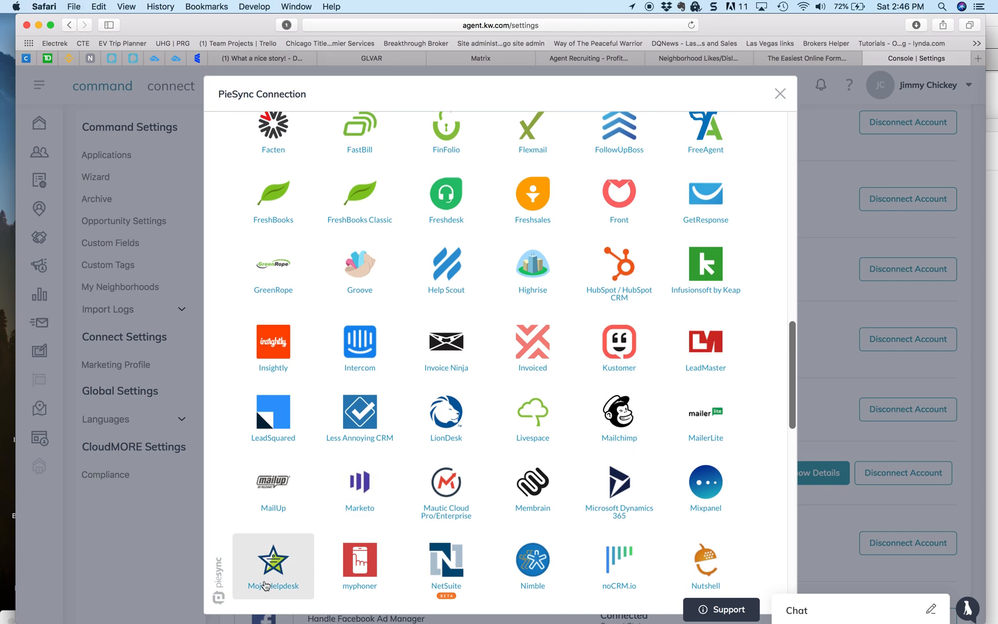
pyautogui.moveTo(268, 566)
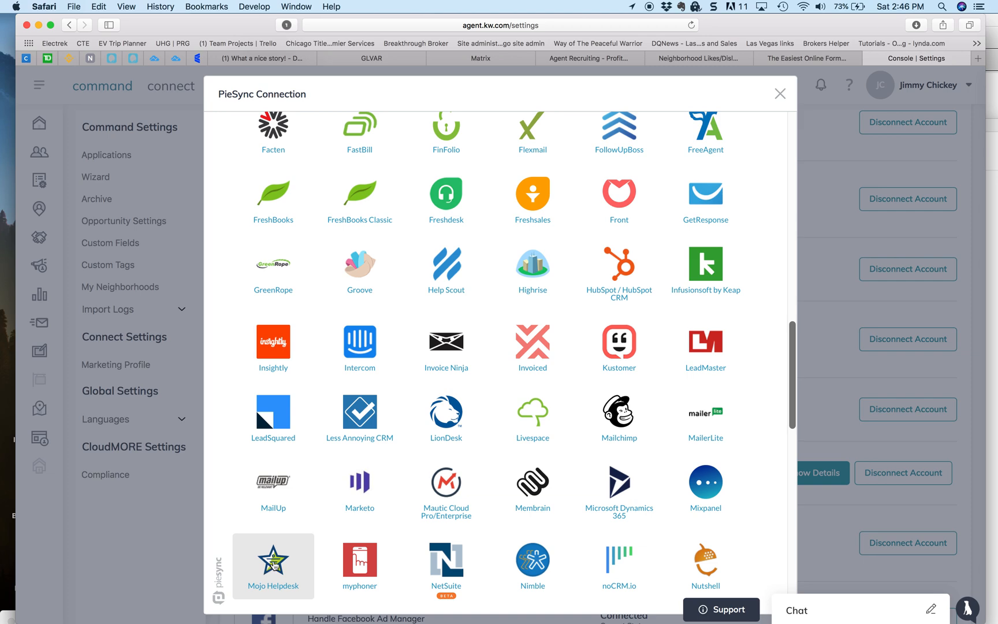
pyautogui.scroll(-3)
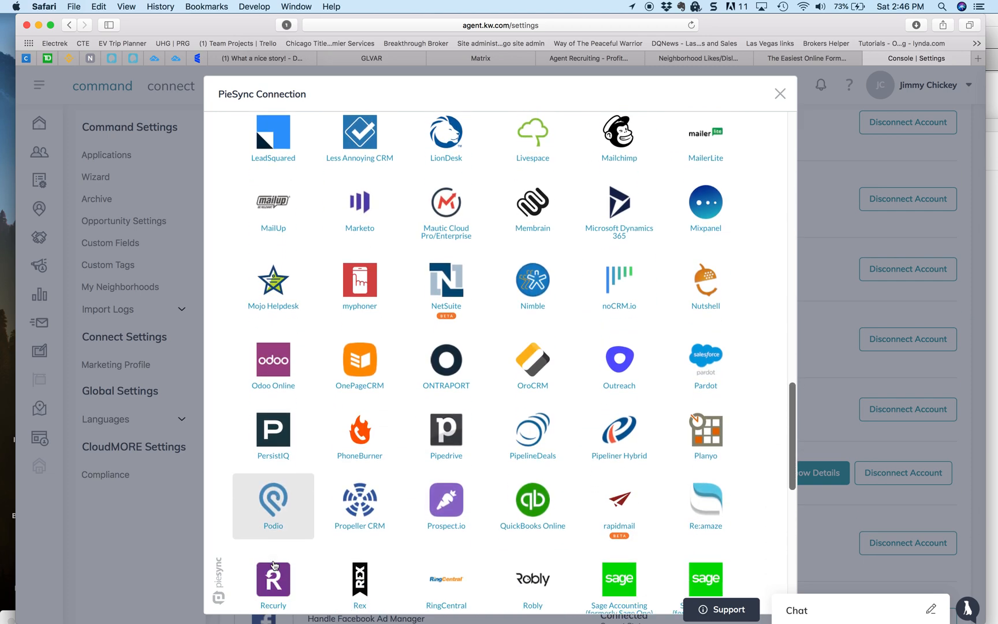
pyautogui.scroll(-3)
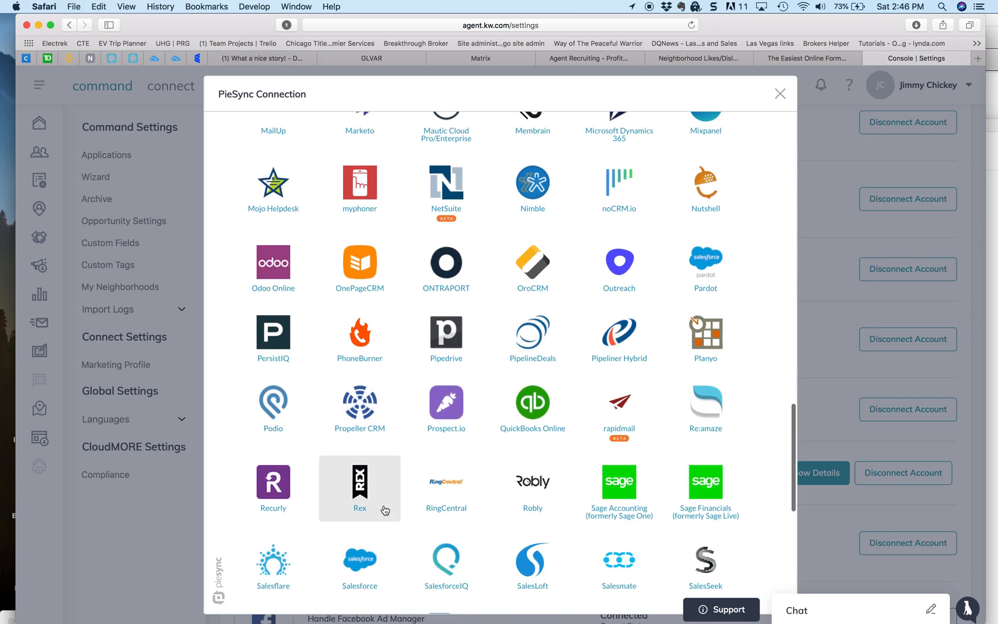
pyautogui.moveTo(705, 268)
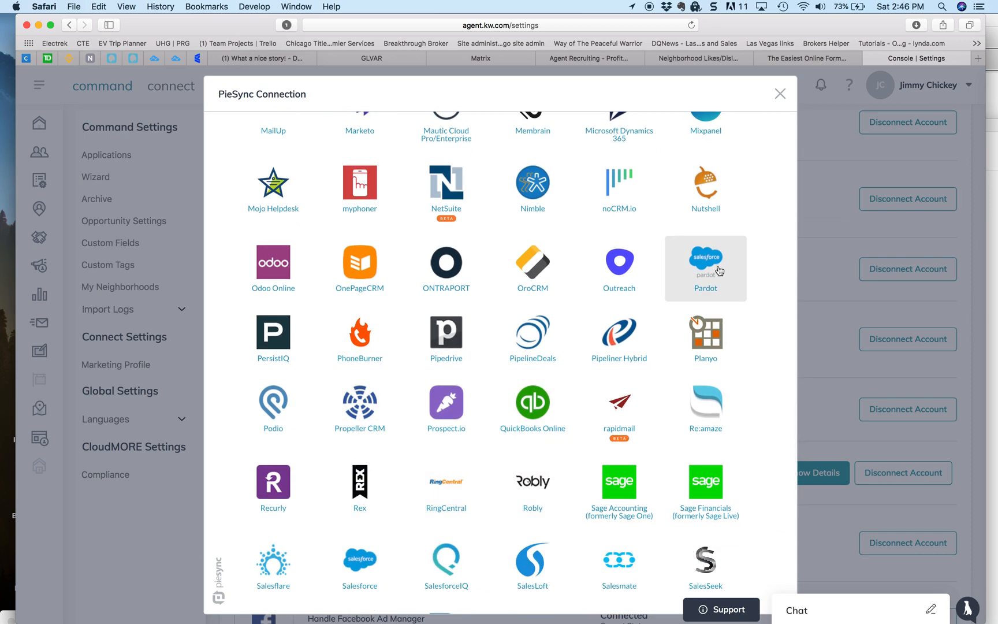
pyautogui.scroll(-3)
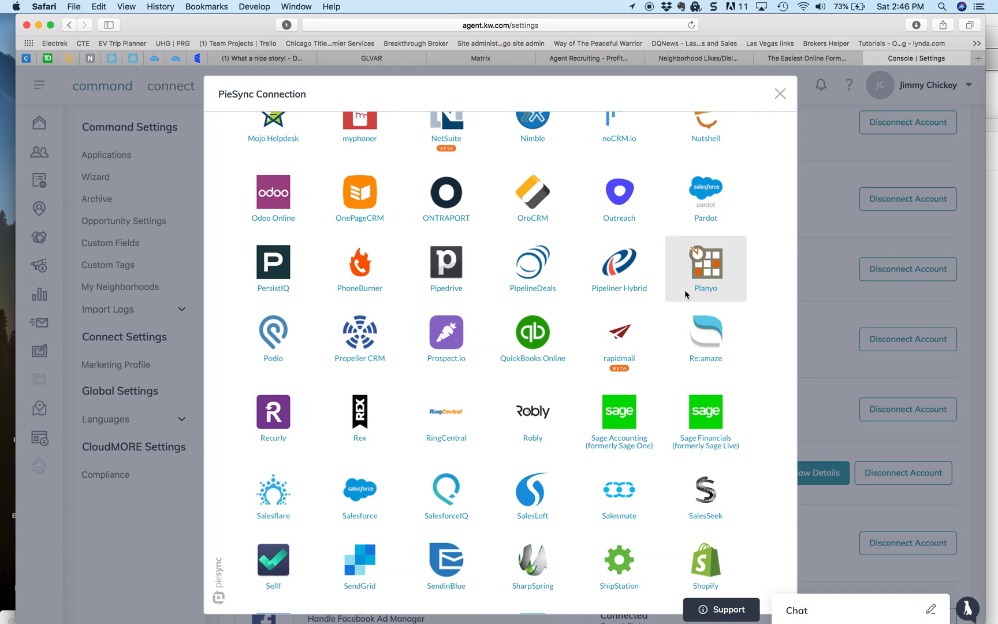
pyautogui.scroll(-3)
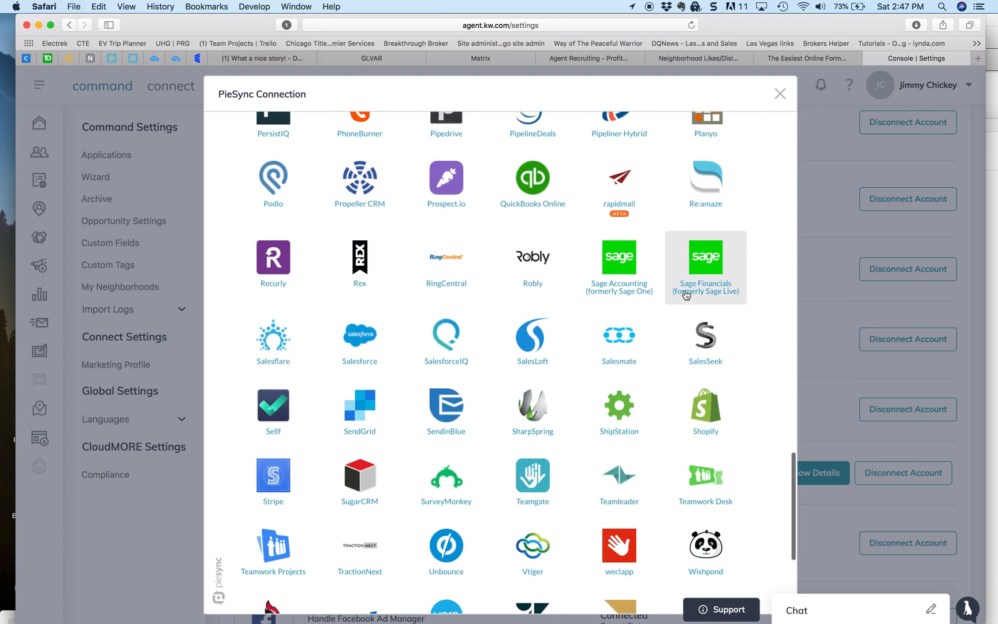
pyautogui.scroll(3)
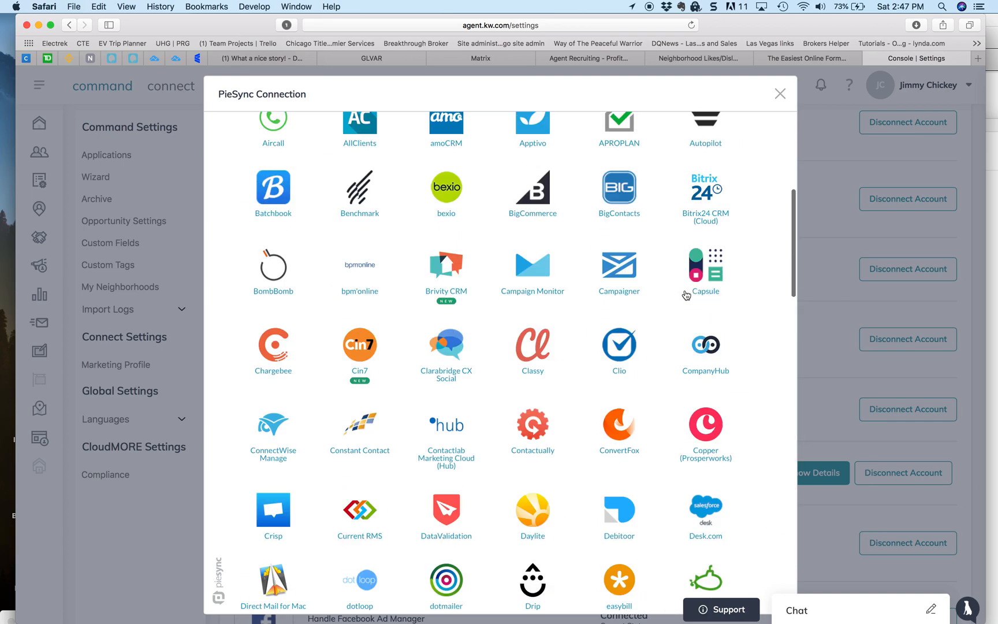
pyautogui.scroll(3)
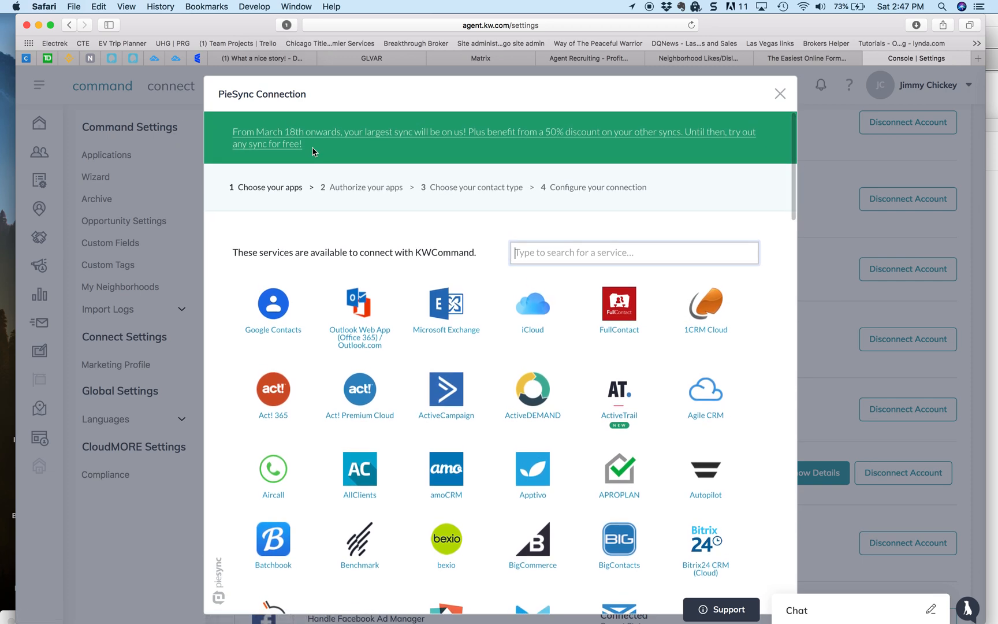
pyautogui.moveTo(444, 134)
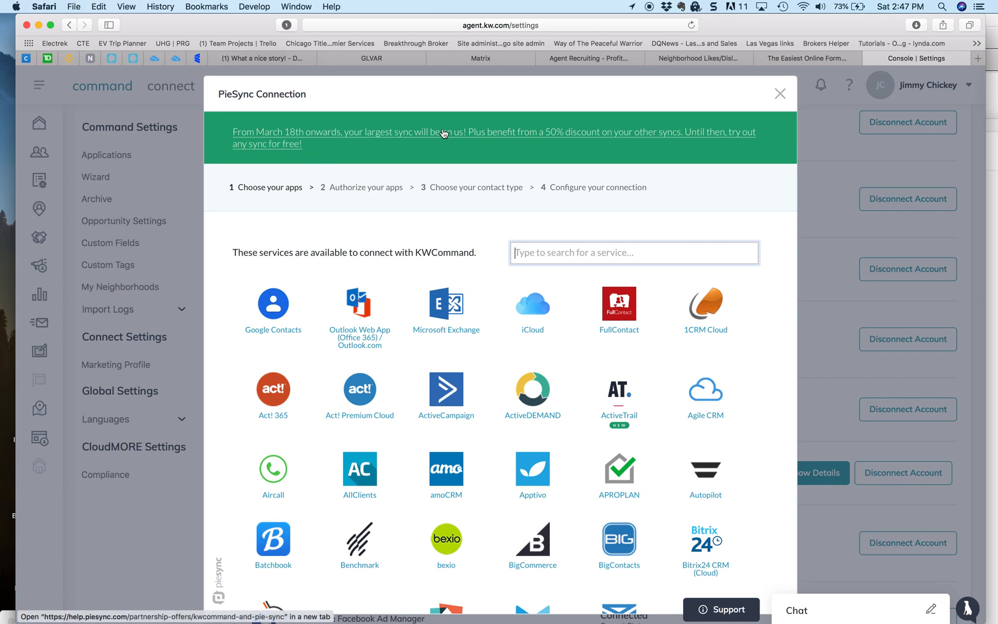
pyautogui.moveTo(662, 143)
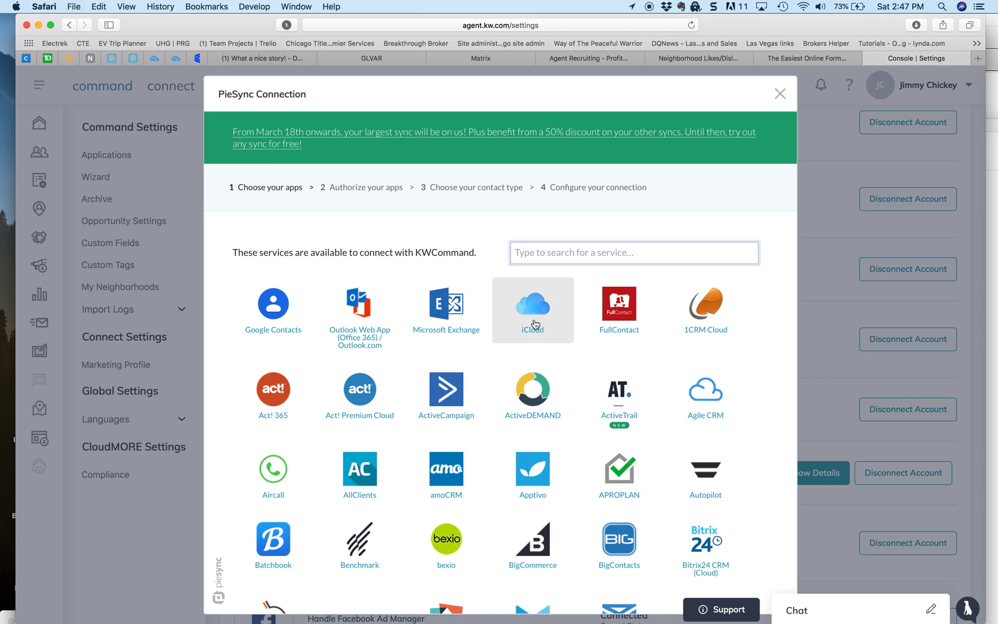
pyautogui.moveTo(273, 310)
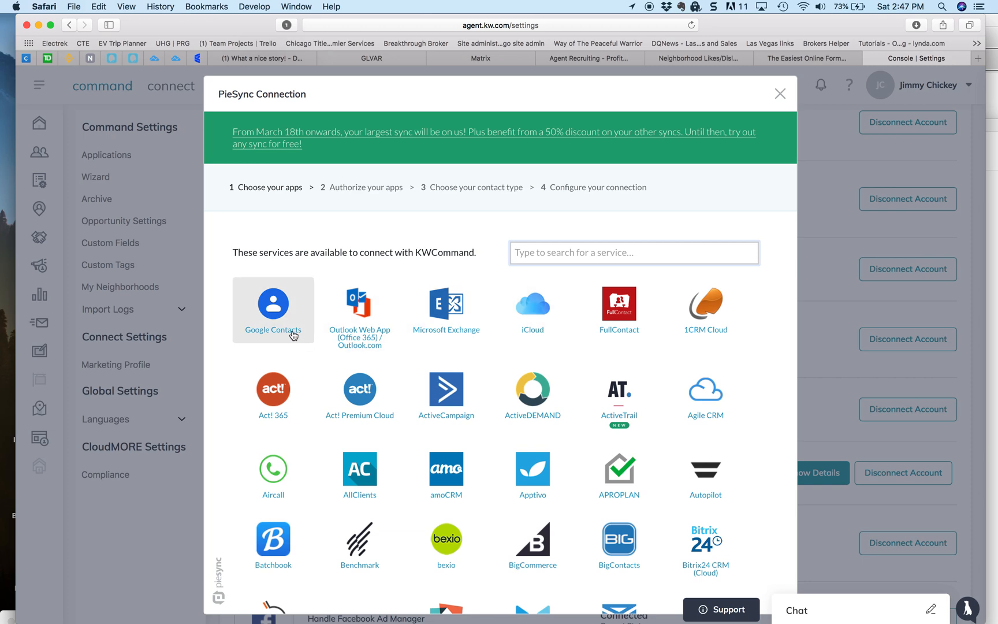
pyautogui.moveTo(533, 310)
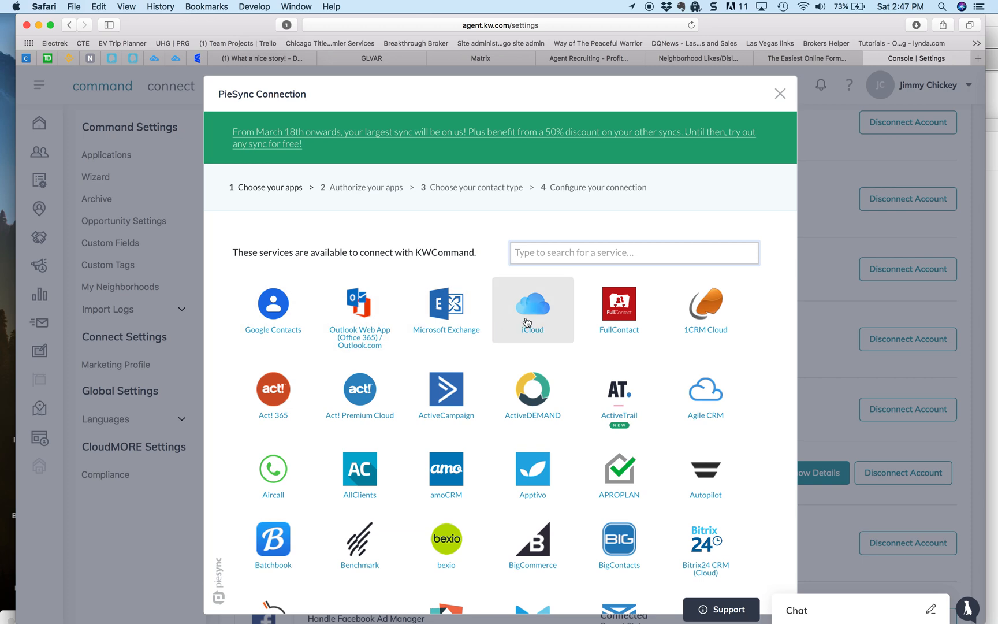
pyautogui.moveTo(542, 307)
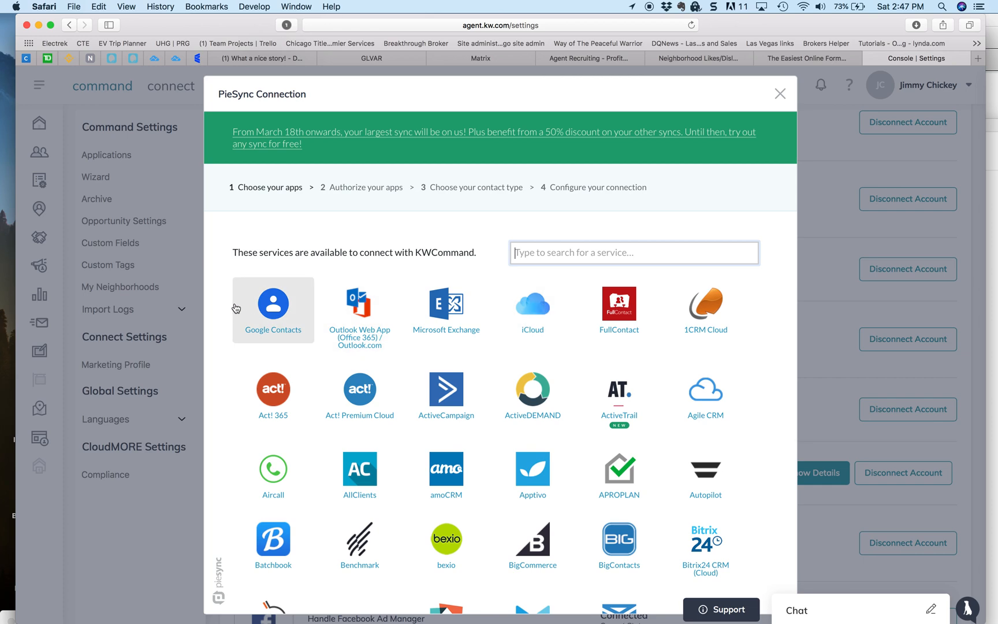
pyautogui.moveTo(265, 321)
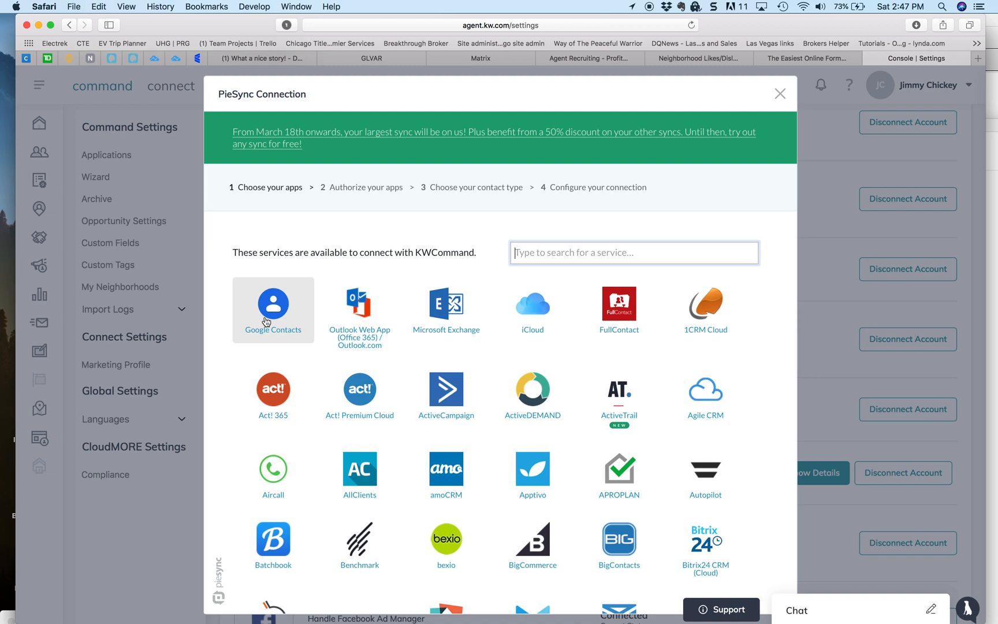
pyautogui.moveTo(277, 330)
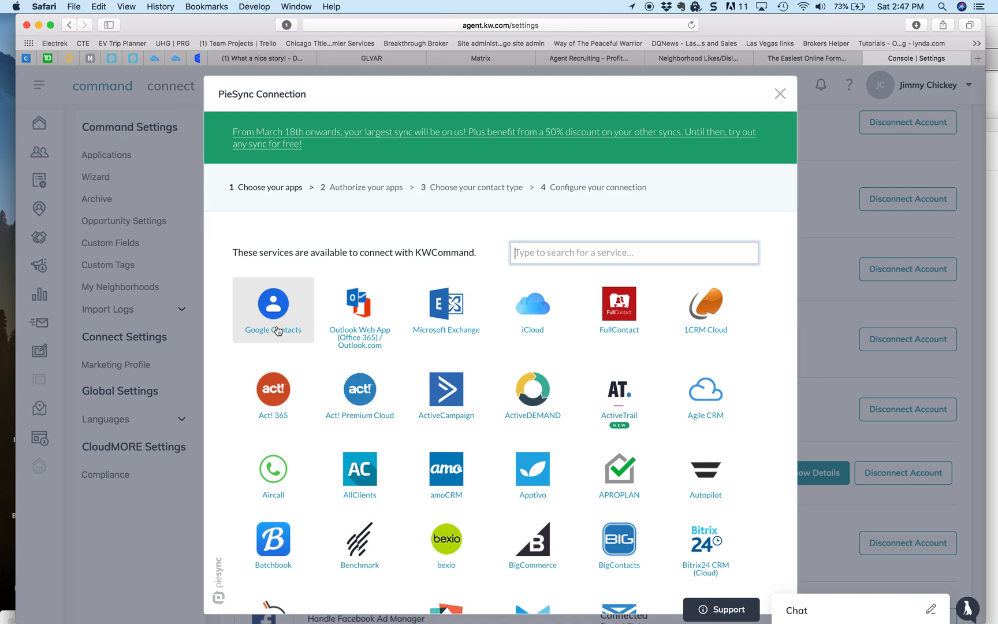
pyautogui.moveTo(780, 94)
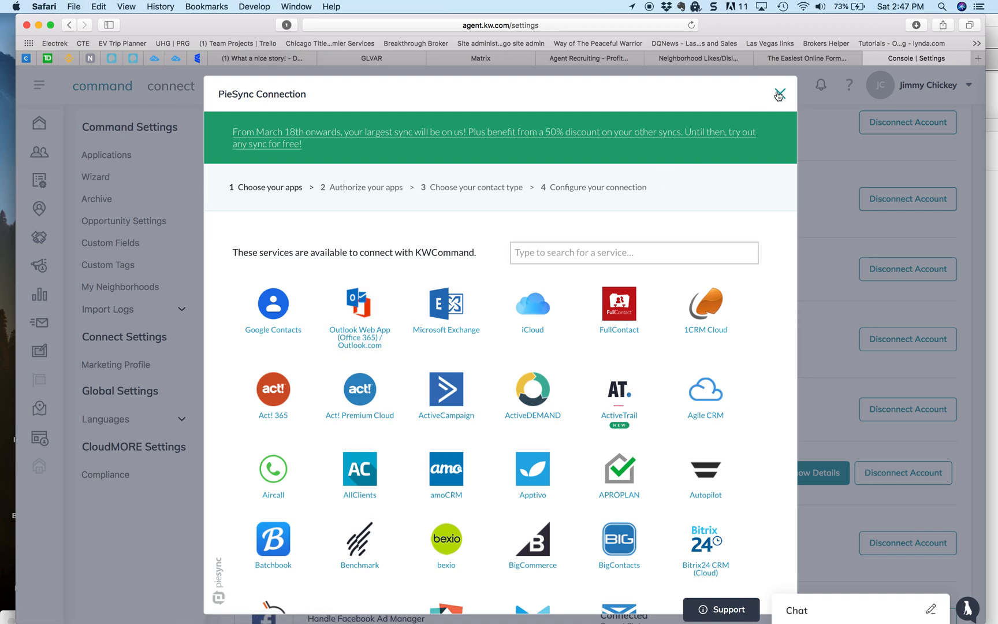
# Step: Close the PieSync dialog and go from the Home dashboard to Contacts (451 entries)
pyautogui.click(780, 94)
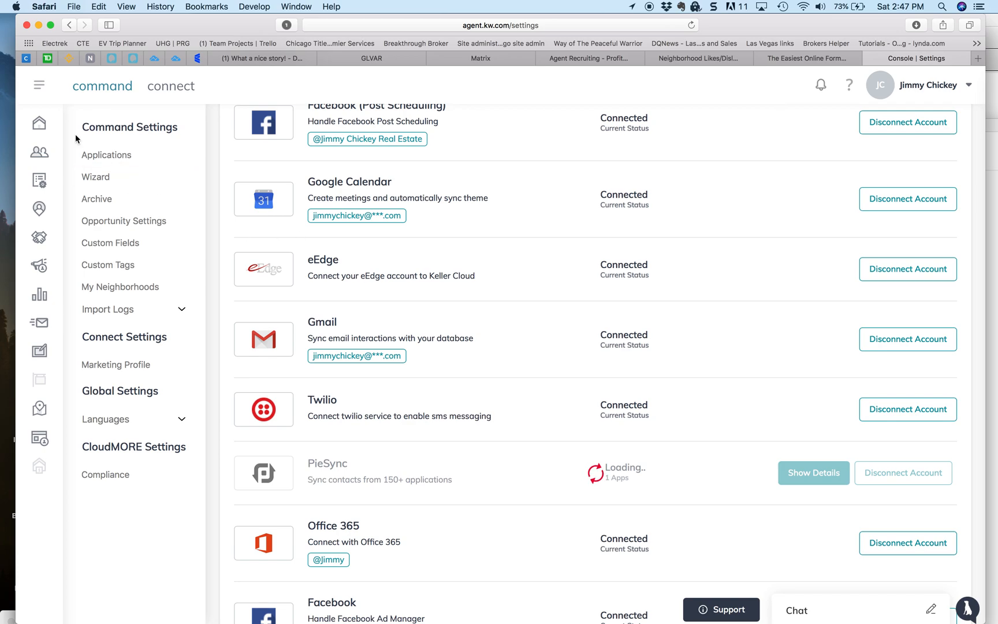
pyautogui.click(38, 125)
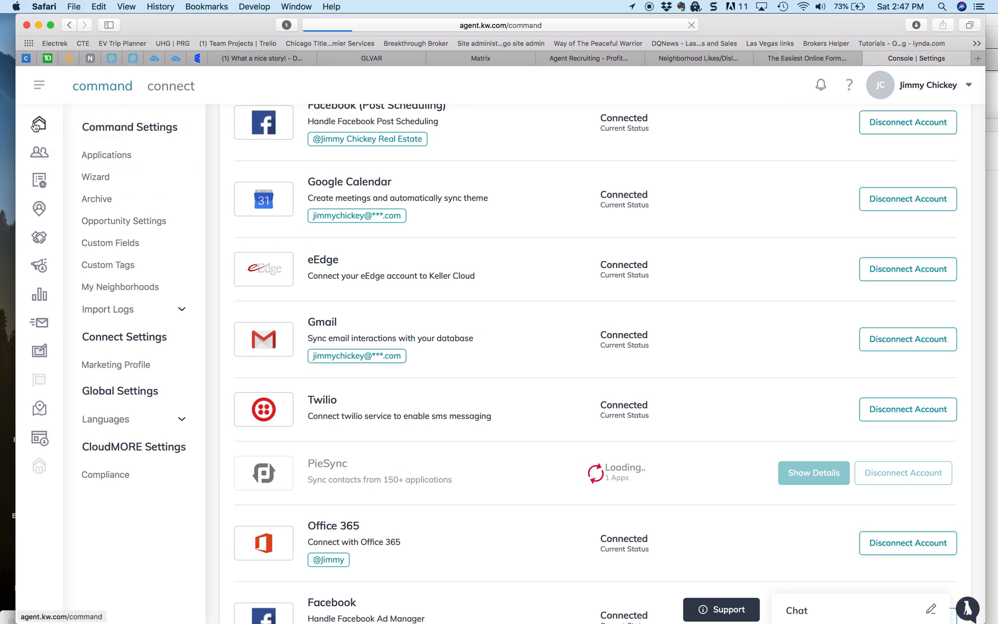
pyautogui.click(38, 123)
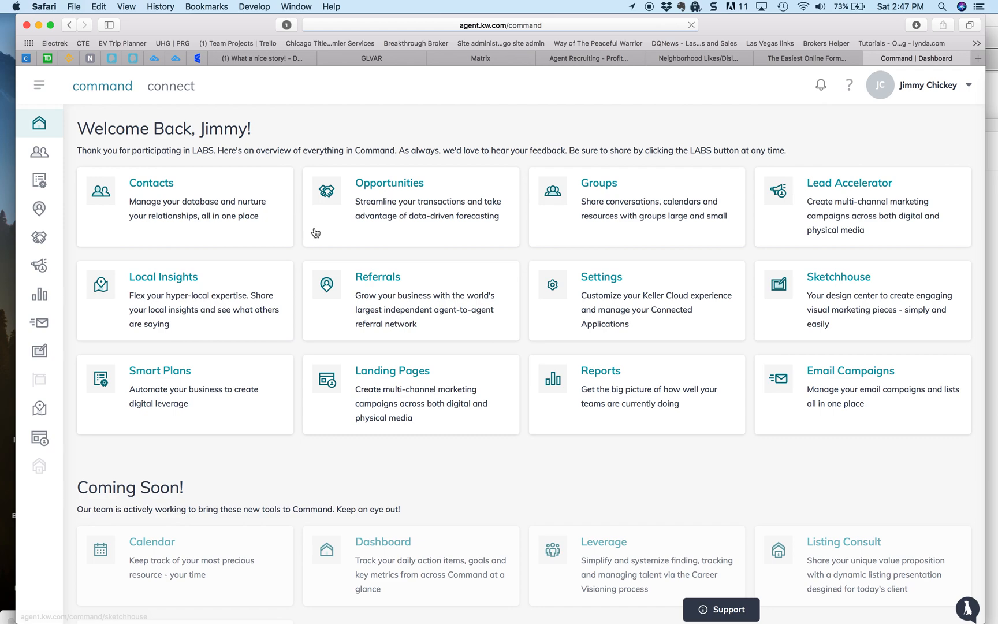
pyautogui.click(151, 182)
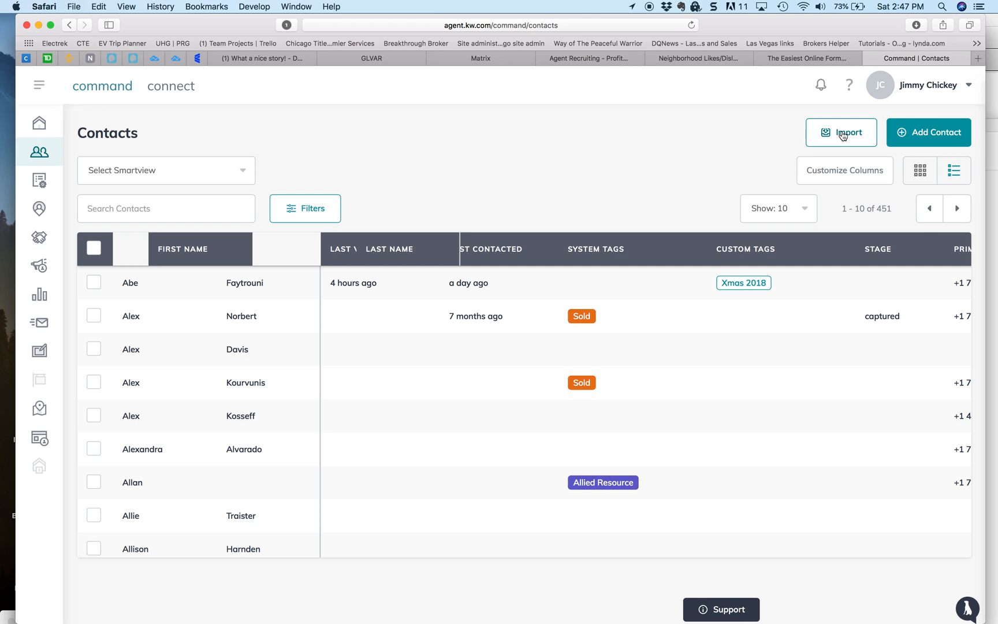
# Step: Start a contacts import from the Contacts page's Import button
pyautogui.click(841, 132)
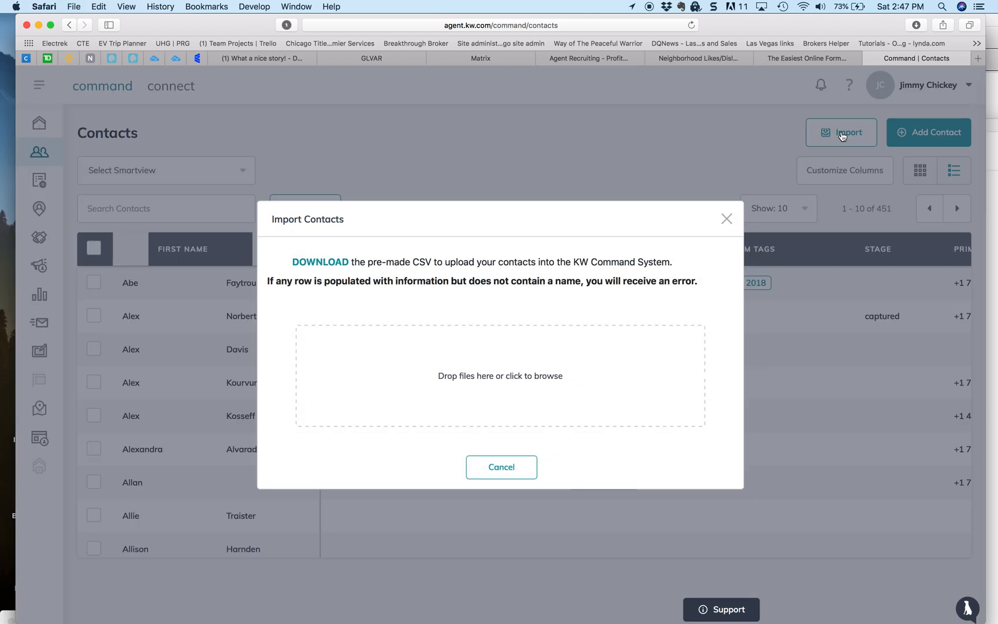
pyautogui.moveTo(327, 199)
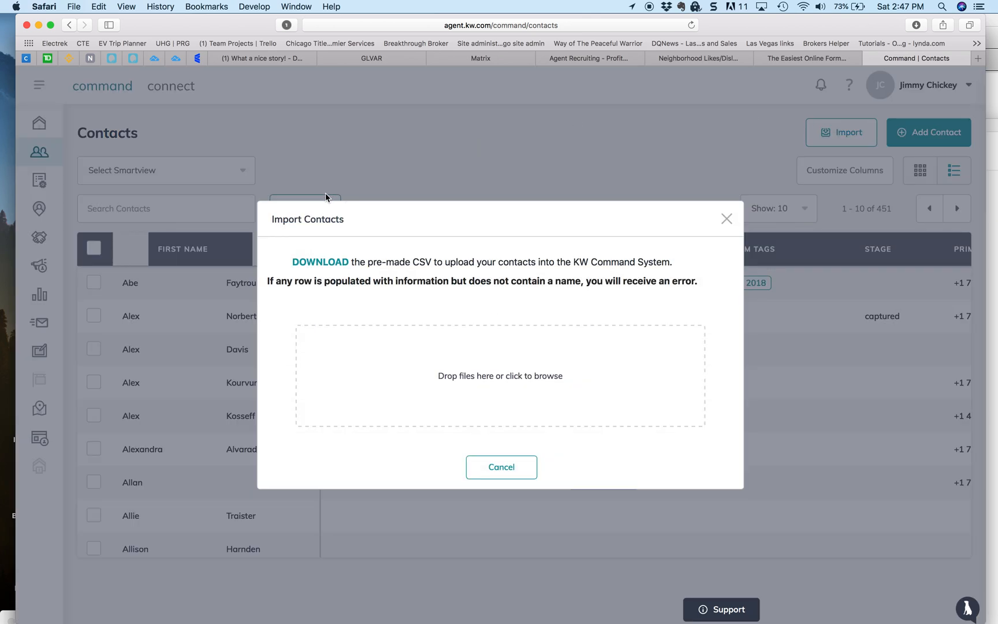
pyautogui.moveTo(362, 177)
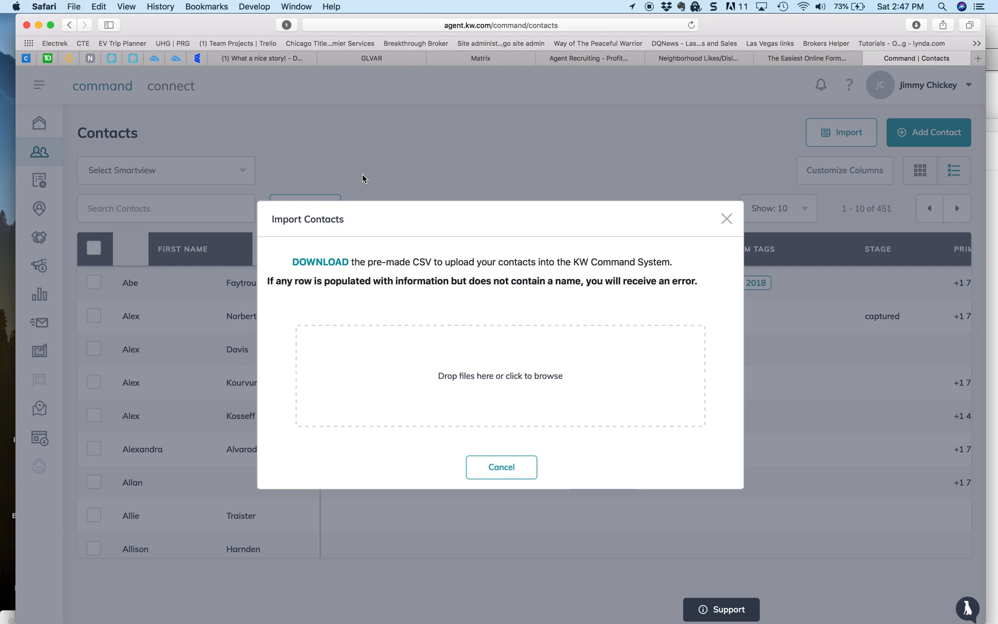
pyautogui.moveTo(331, 173)
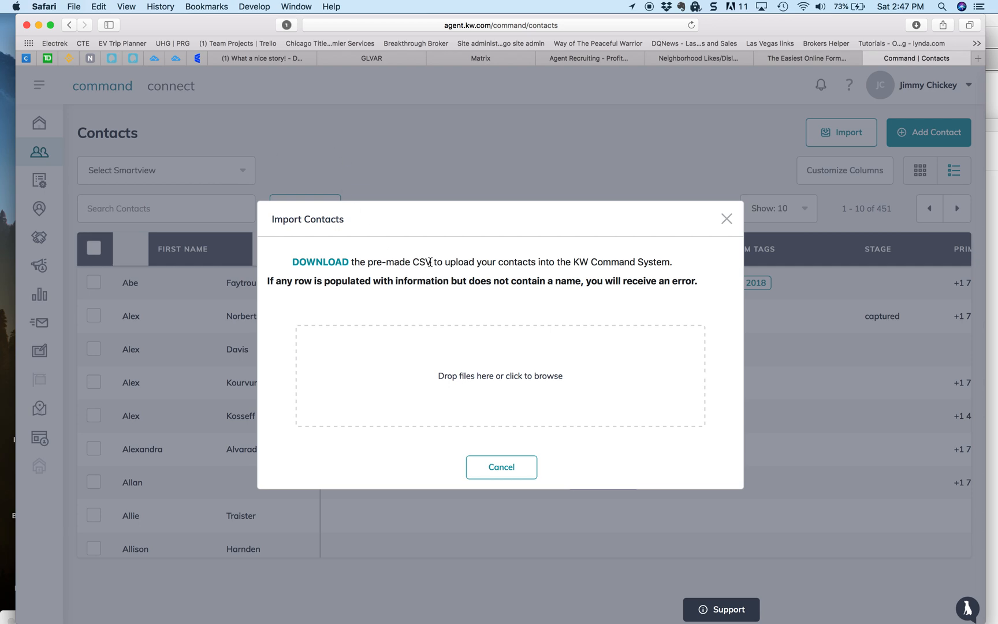
pyautogui.moveTo(176, 249)
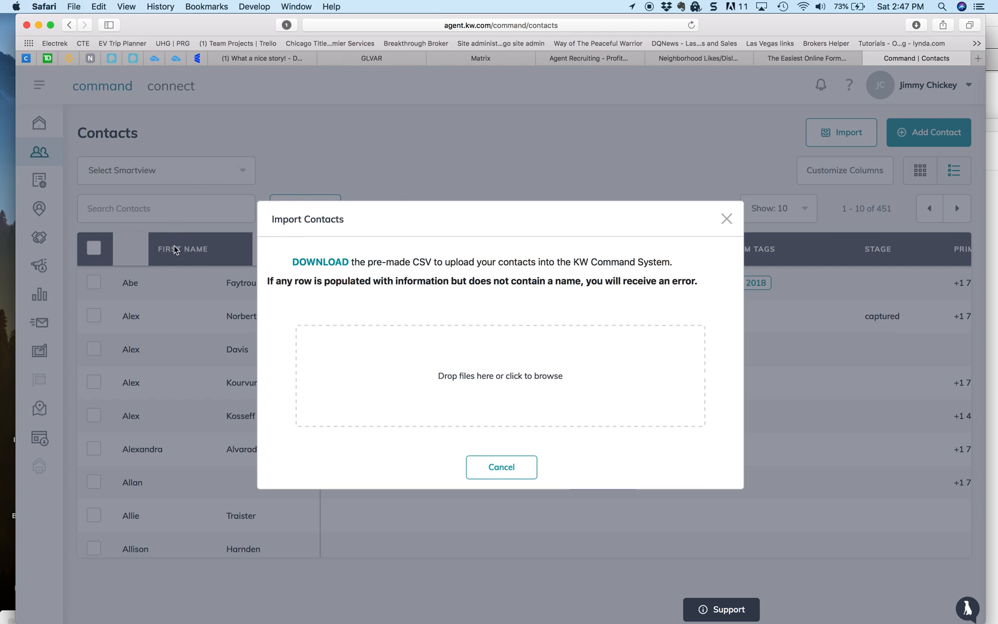
pyautogui.moveTo(311, 217)
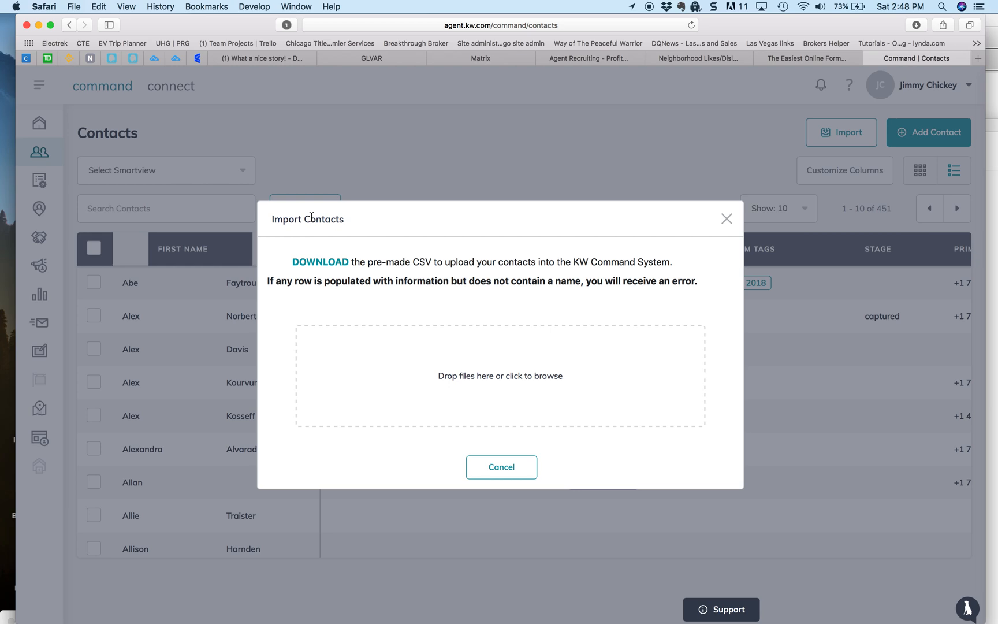
pyautogui.moveTo(394, 237)
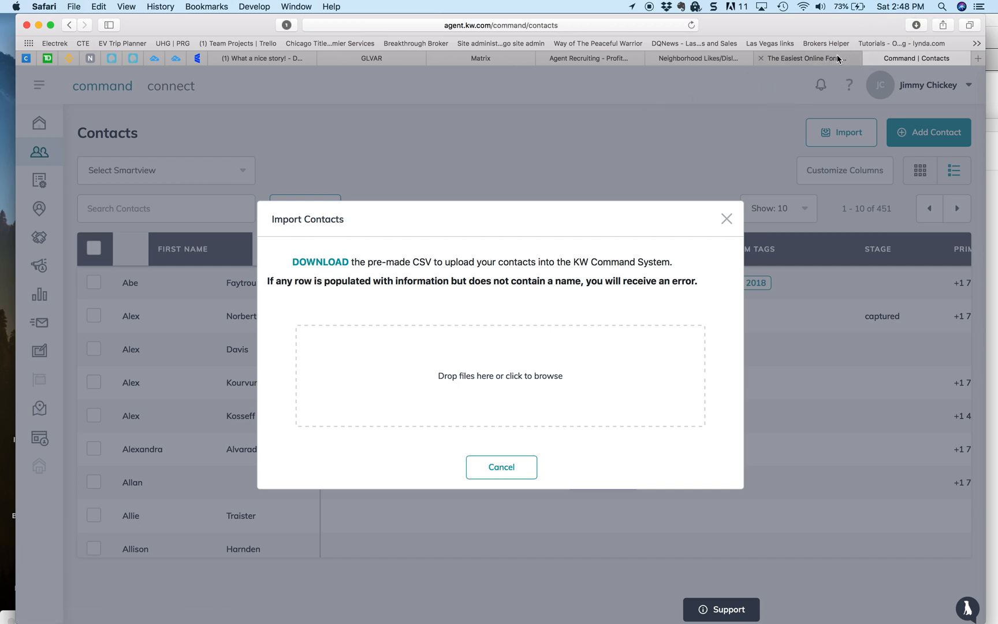
# Step: Close the stray Finder windows and open kwc_contacts_import_template-4.xlsx from recent downloads
pyautogui.click(915, 25)
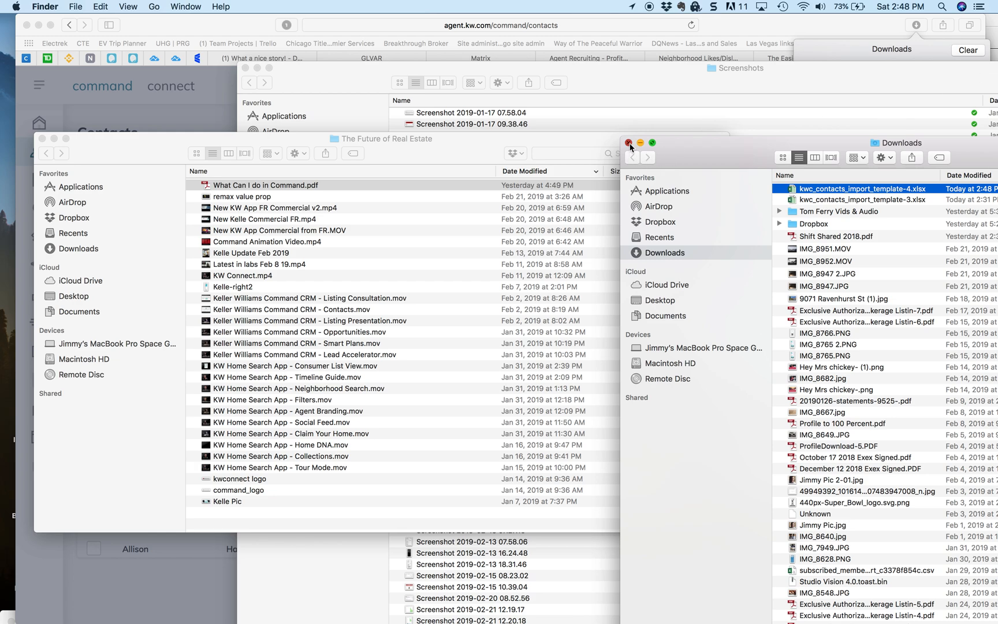
pyautogui.click(630, 143)
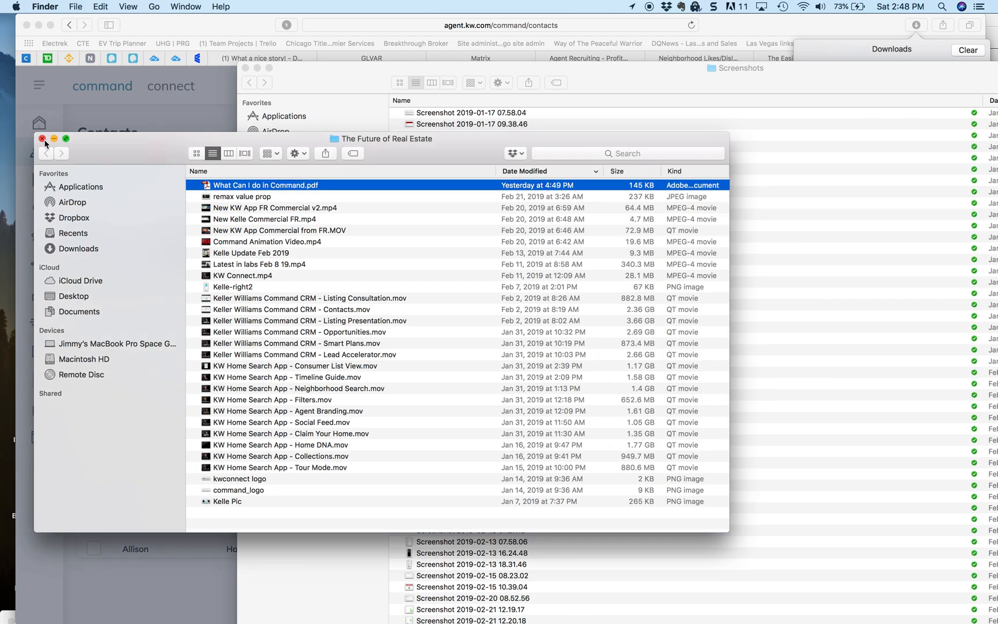
pyautogui.click(42, 139)
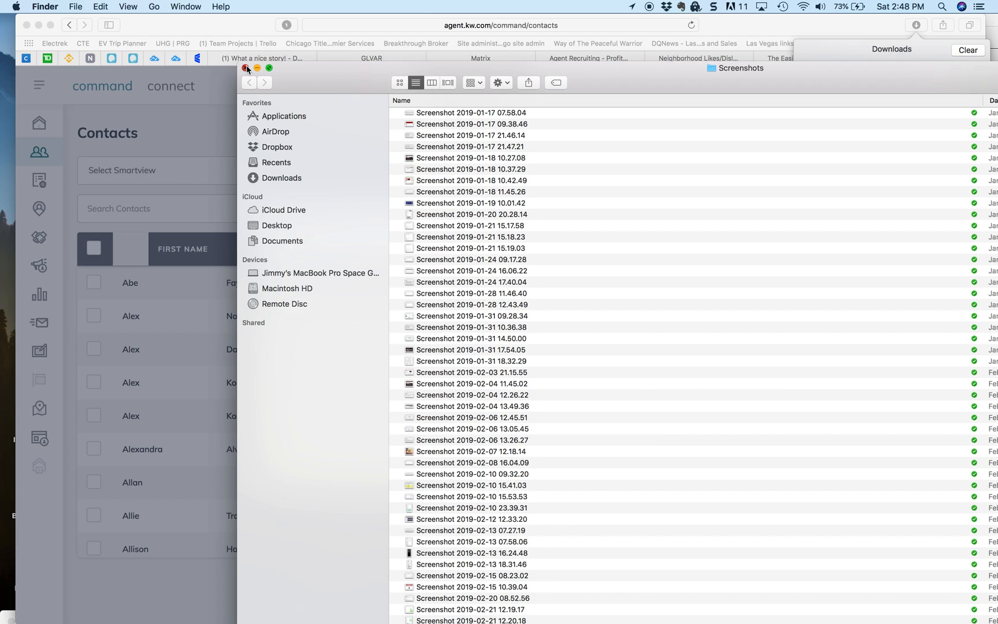
pyautogui.click(247, 68)
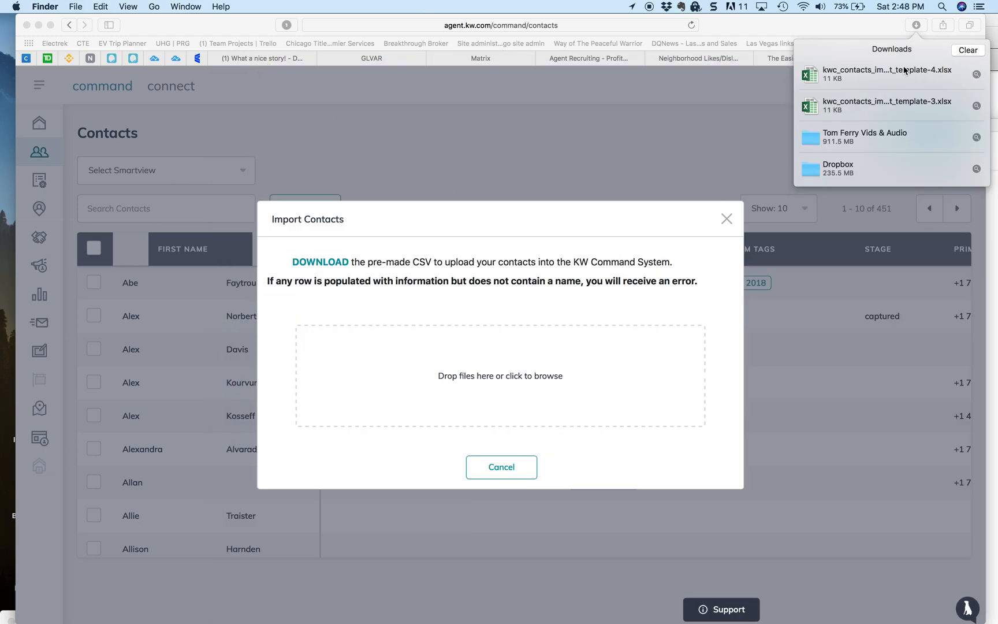
pyautogui.click(886, 73)
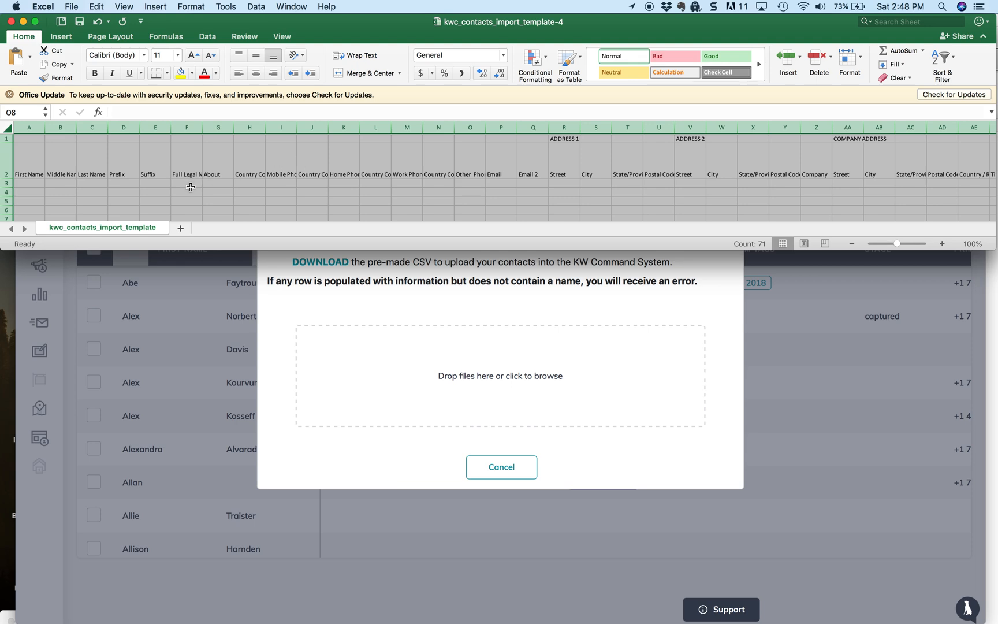
# Step: Focus the template sheet to review headers like First Name, Mobile Phone and Email
pyautogui.click(187, 183)
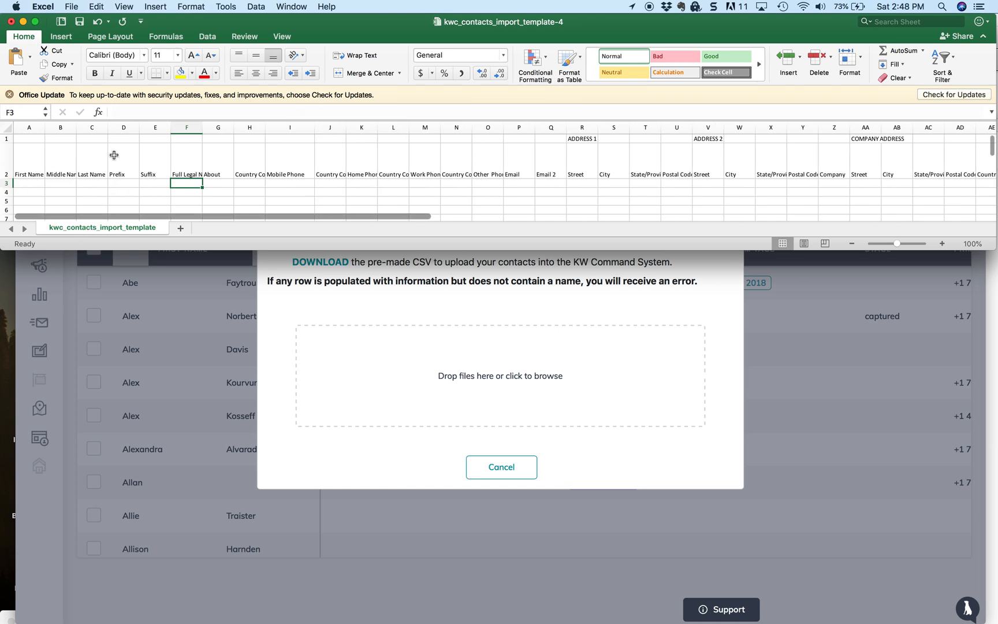
pyautogui.moveTo(169, 282)
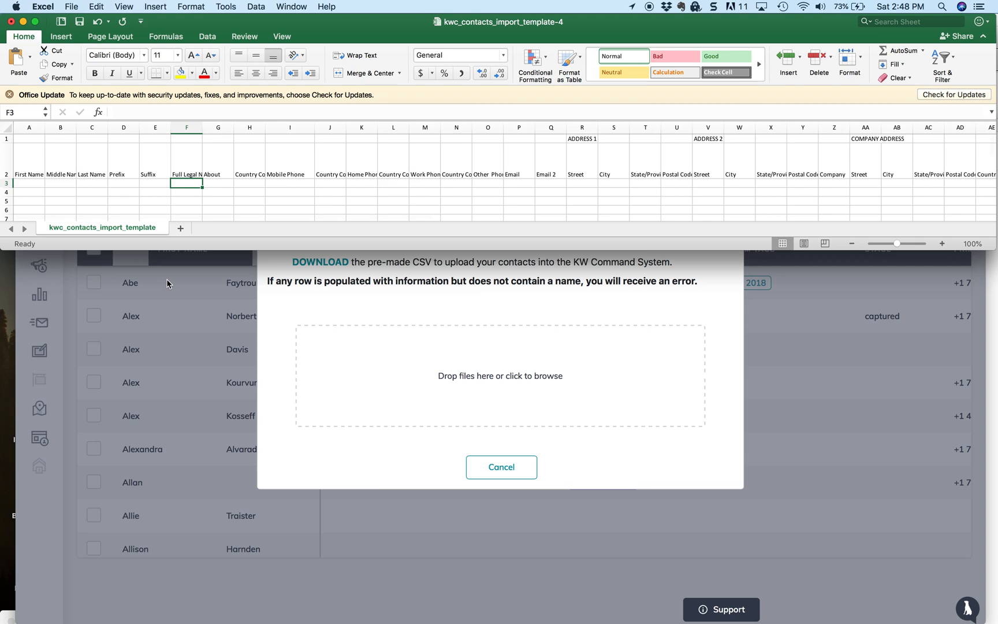
pyautogui.moveTo(135, 310)
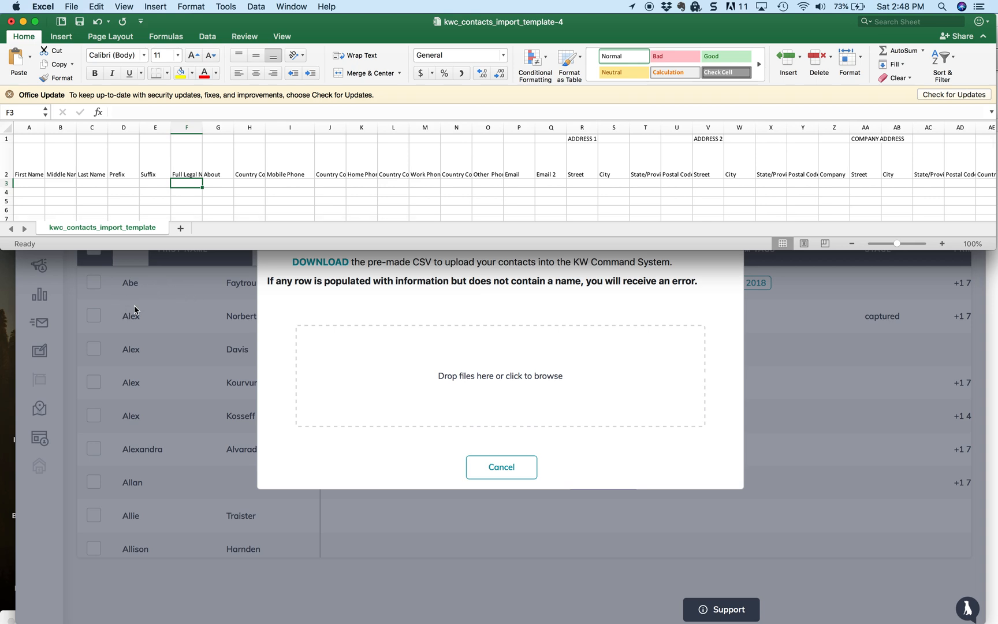
pyautogui.moveTo(153, 440)
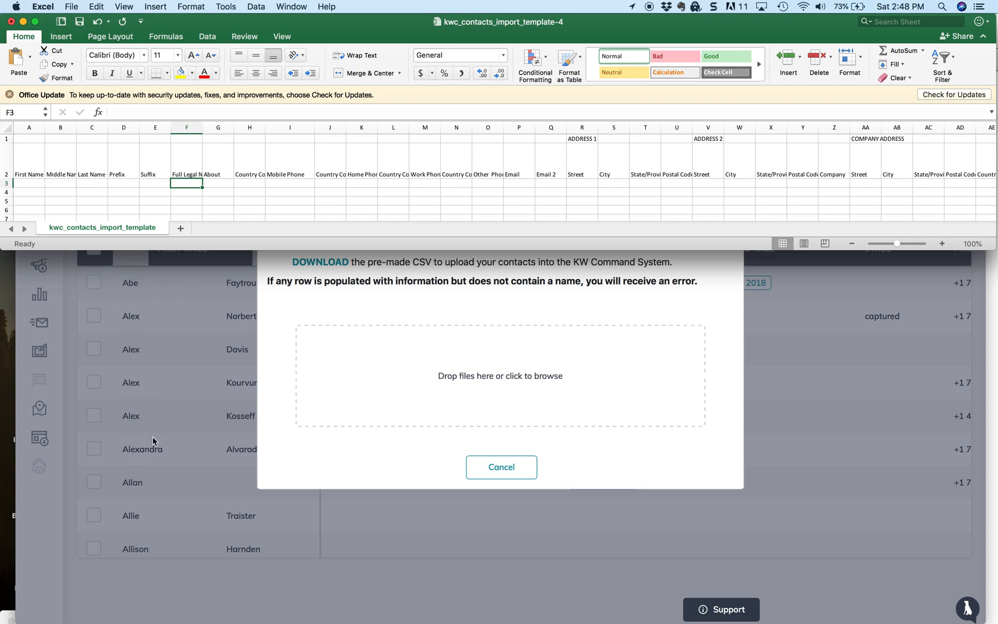
pyautogui.moveTo(133, 358)
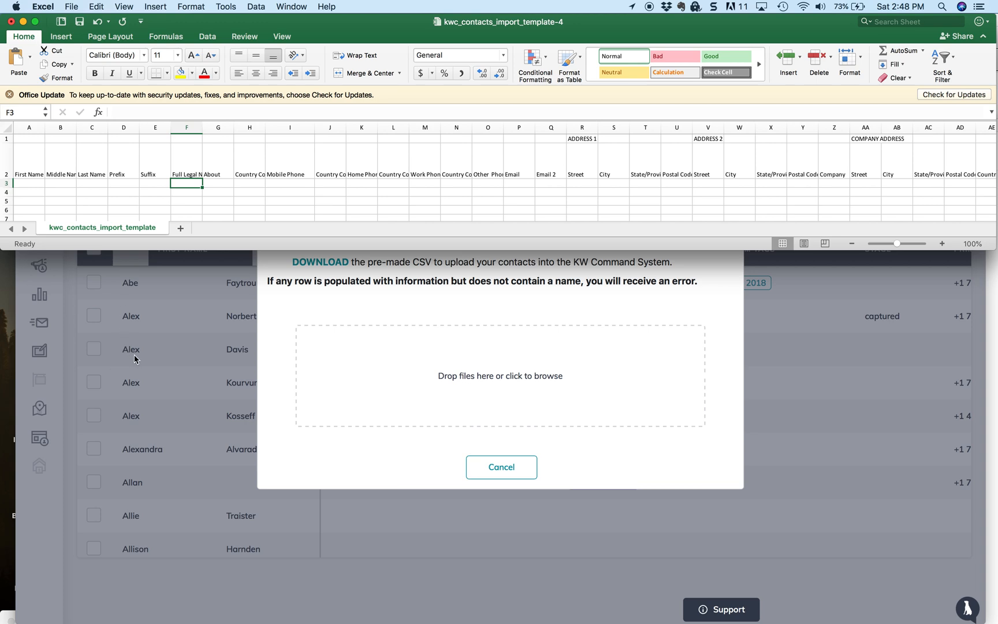
pyautogui.moveTo(129, 229)
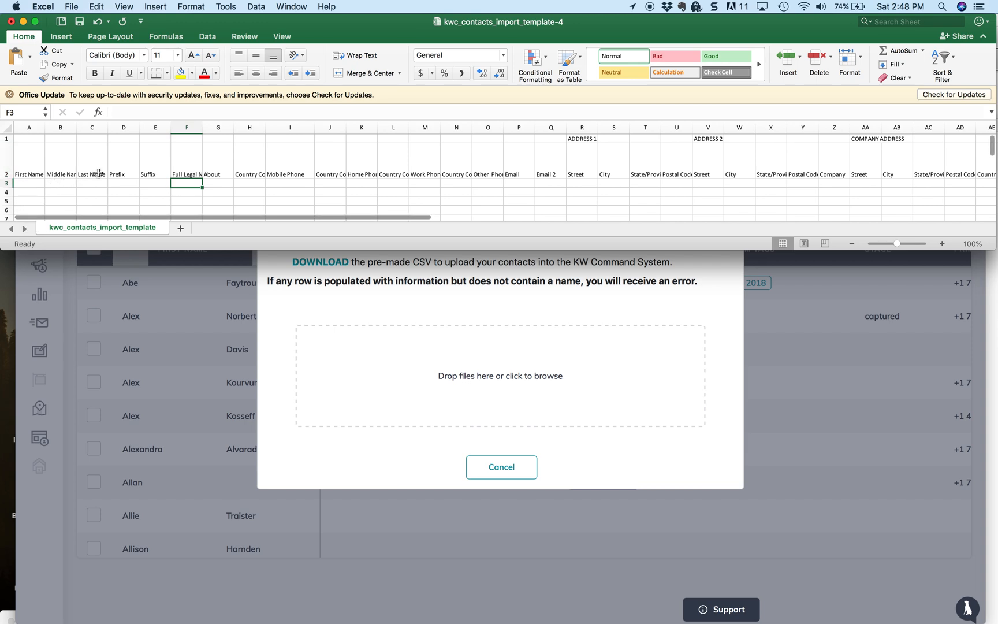
pyautogui.moveTo(88, 198)
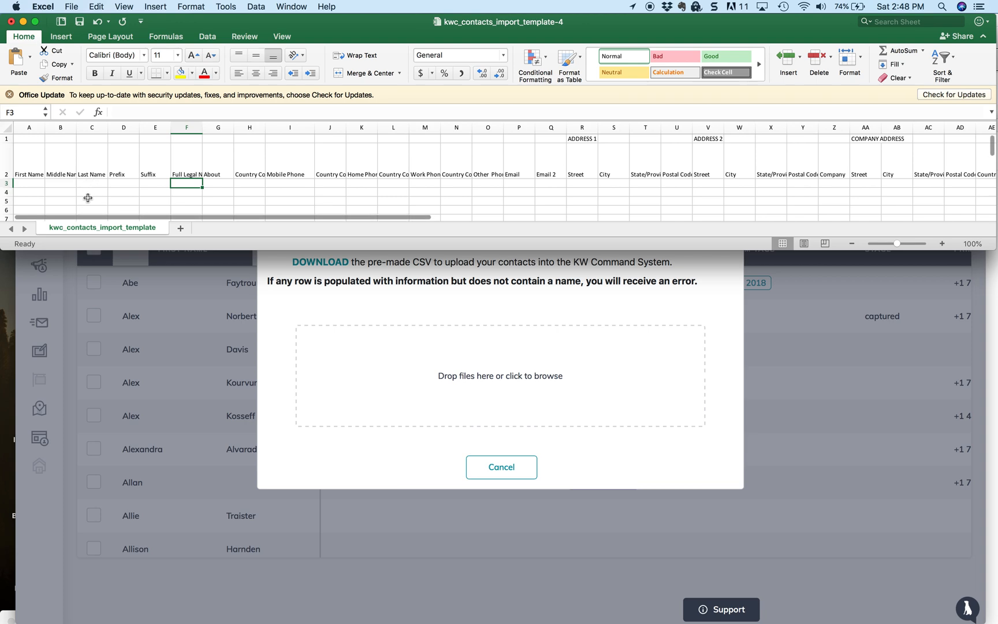
pyautogui.moveTo(285, 210)
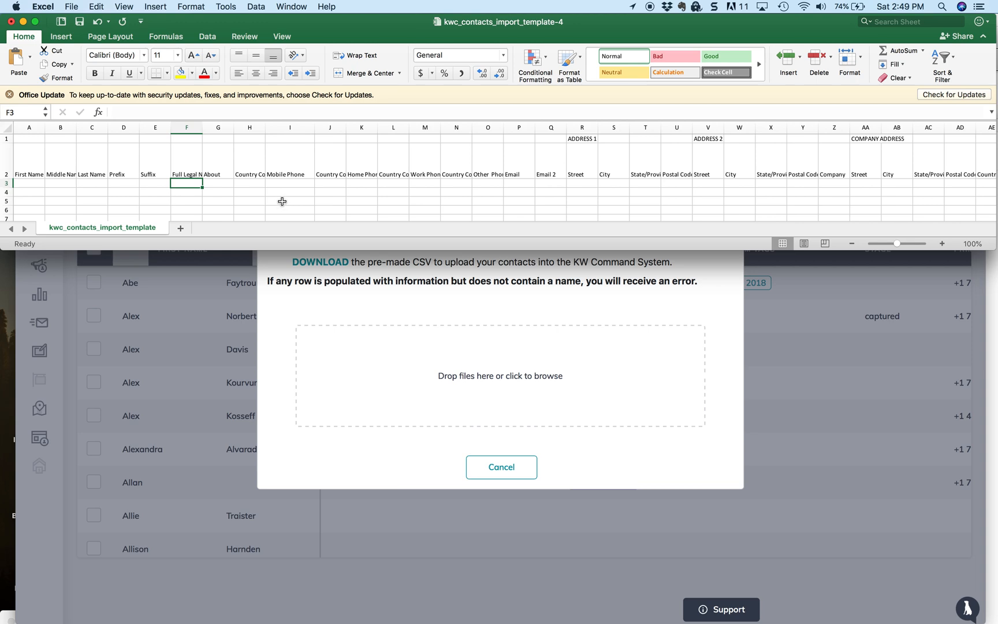
pyautogui.moveTo(668, 204)
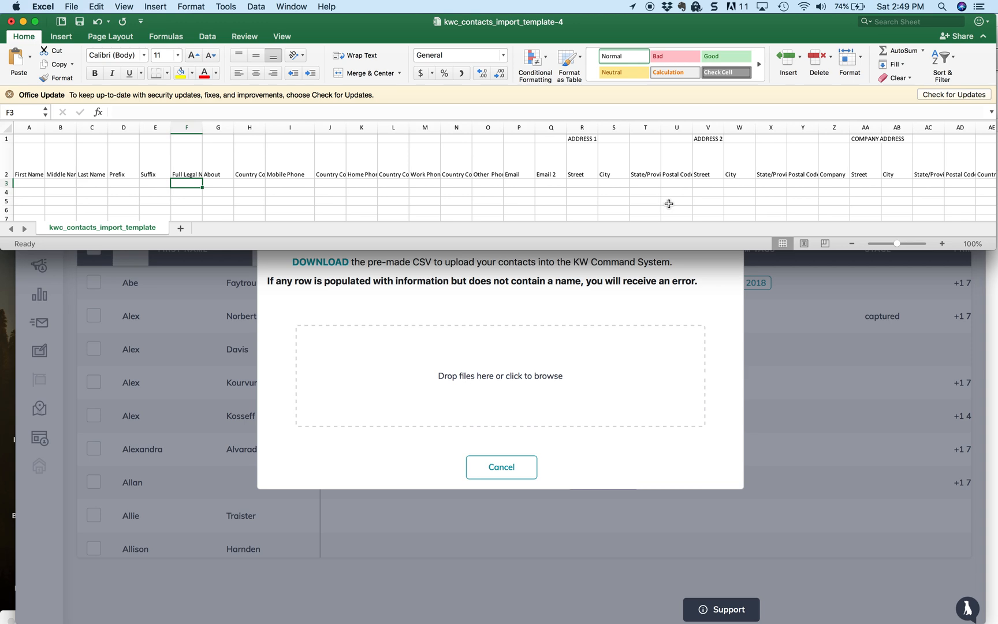
# Step: Scroll right to the Tags, Notes and Source headers, then close Excel with Don't Save
pyautogui.click(644, 200)
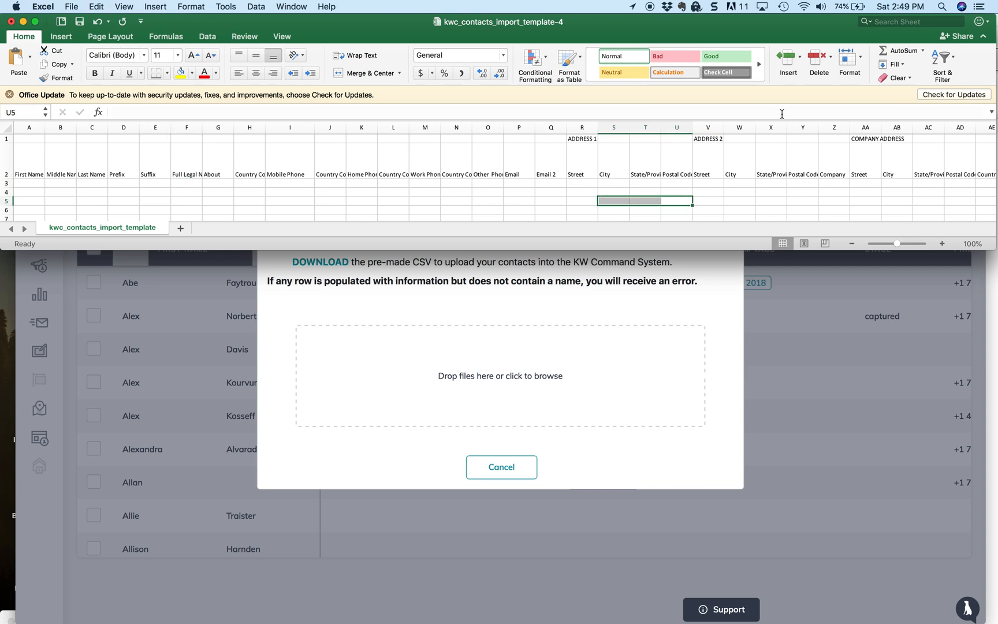
pyautogui.moveTo(785, 125)
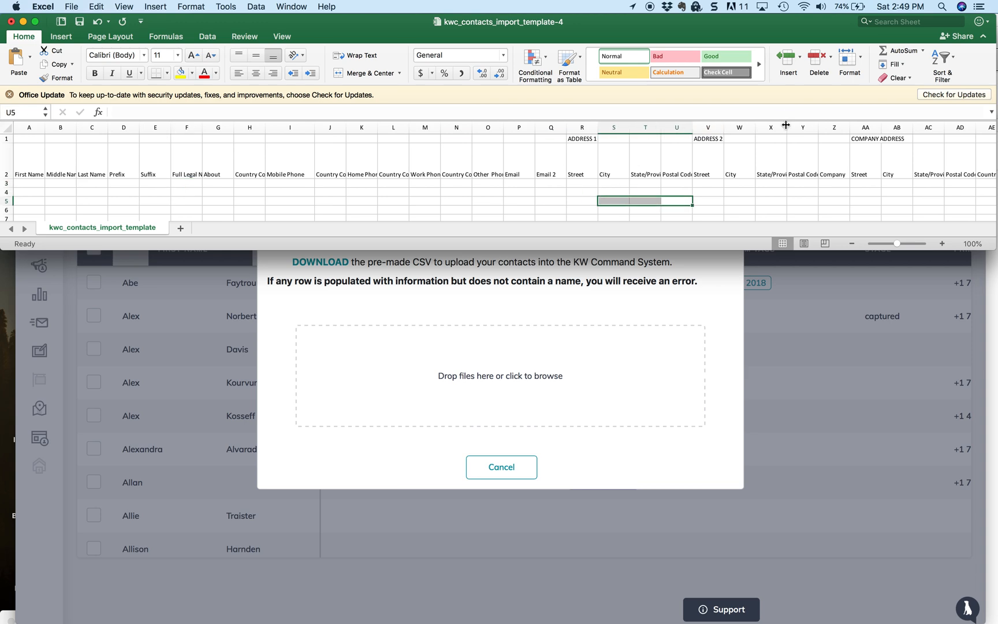
pyautogui.hscroll(3)
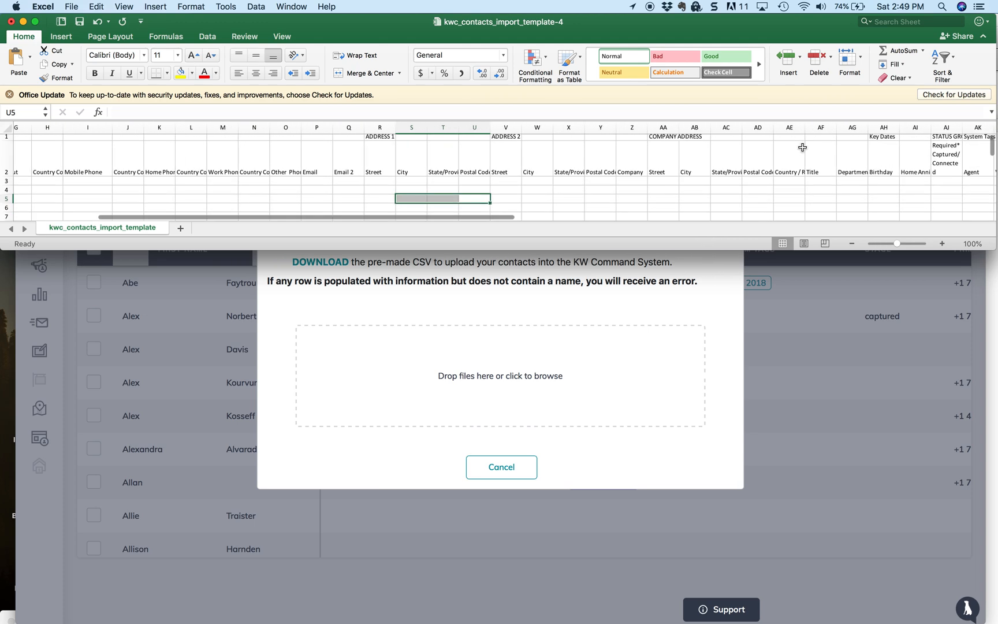
pyautogui.hscroll(3)
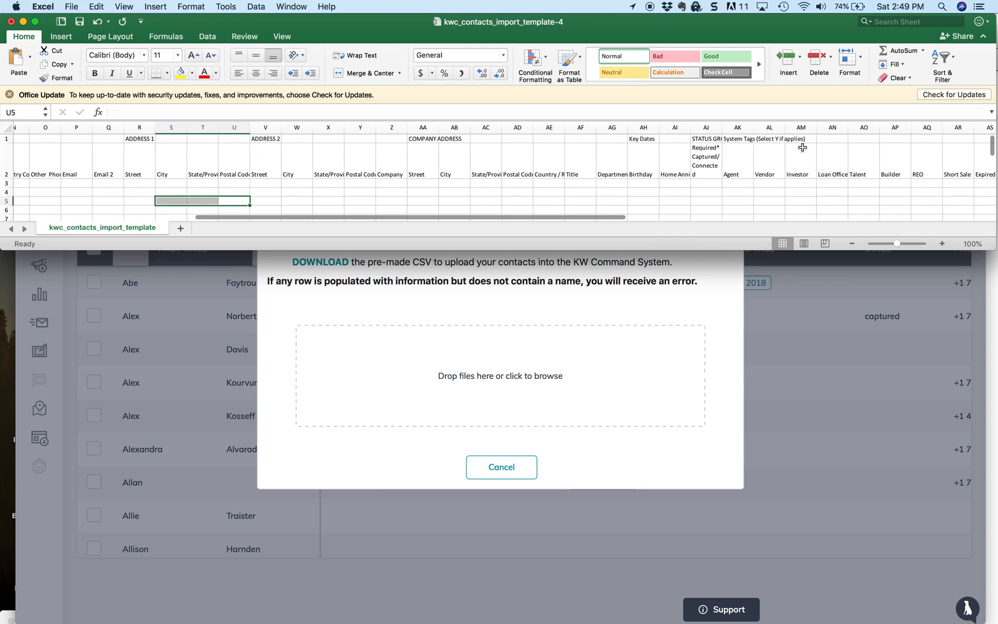
pyautogui.hscroll(3)
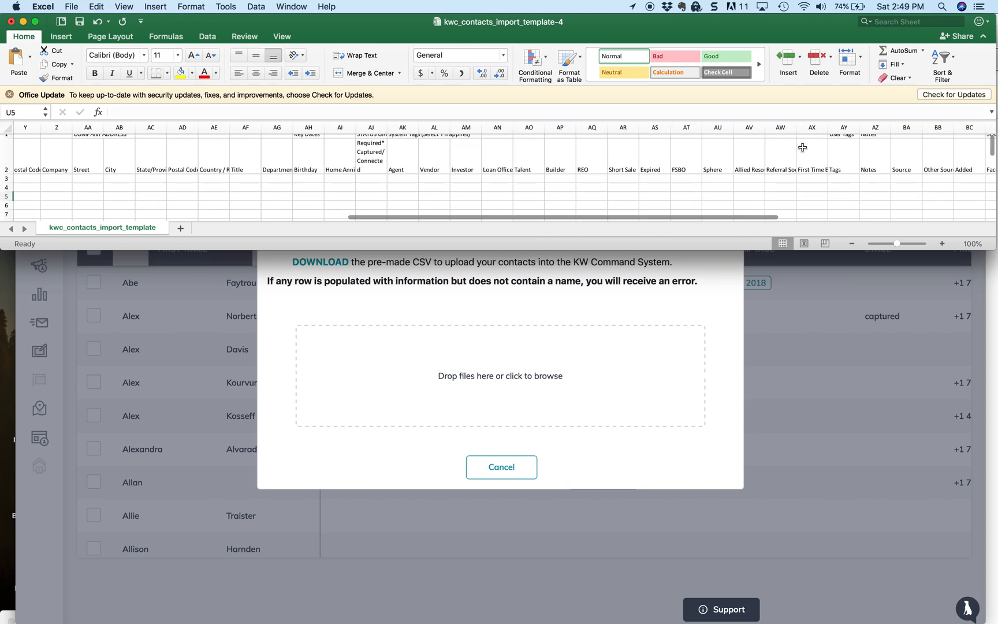
pyautogui.hscroll(-3)
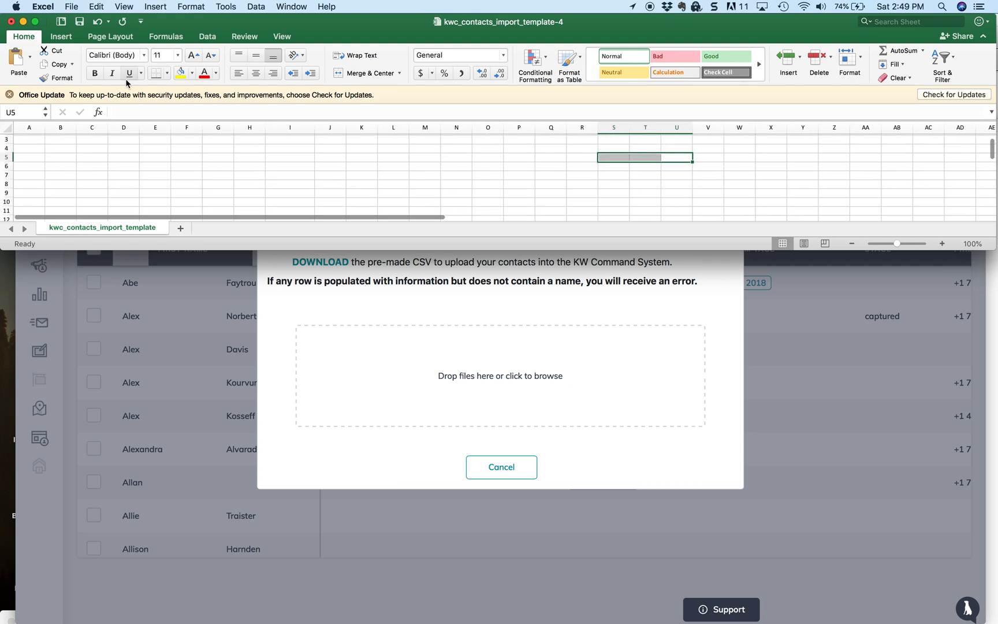
pyautogui.moveTo(10, 24)
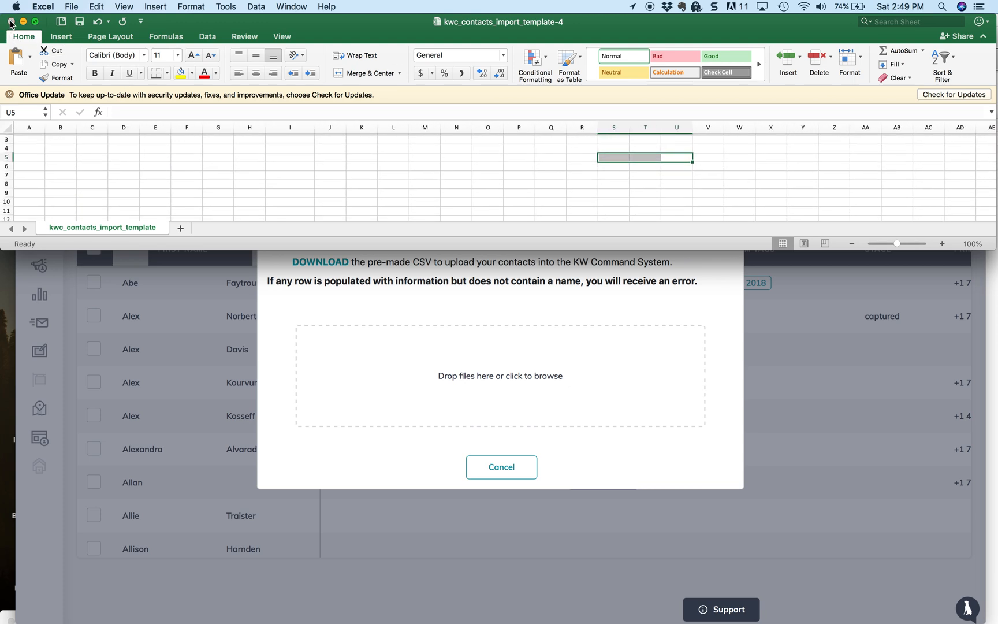
pyautogui.click(10, 21)
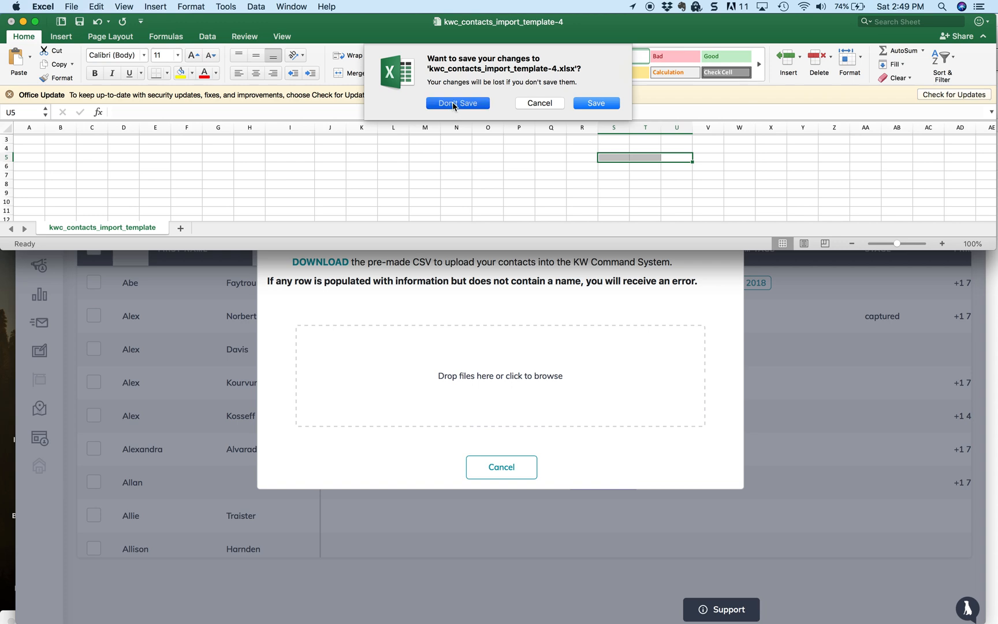
pyautogui.click(457, 103)
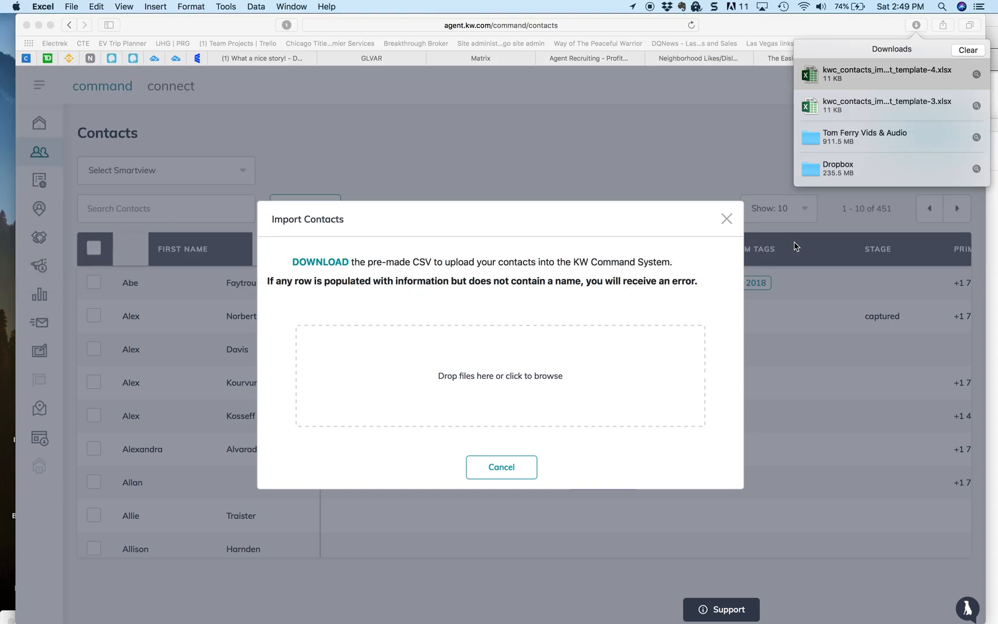
pyautogui.moveTo(506, 376)
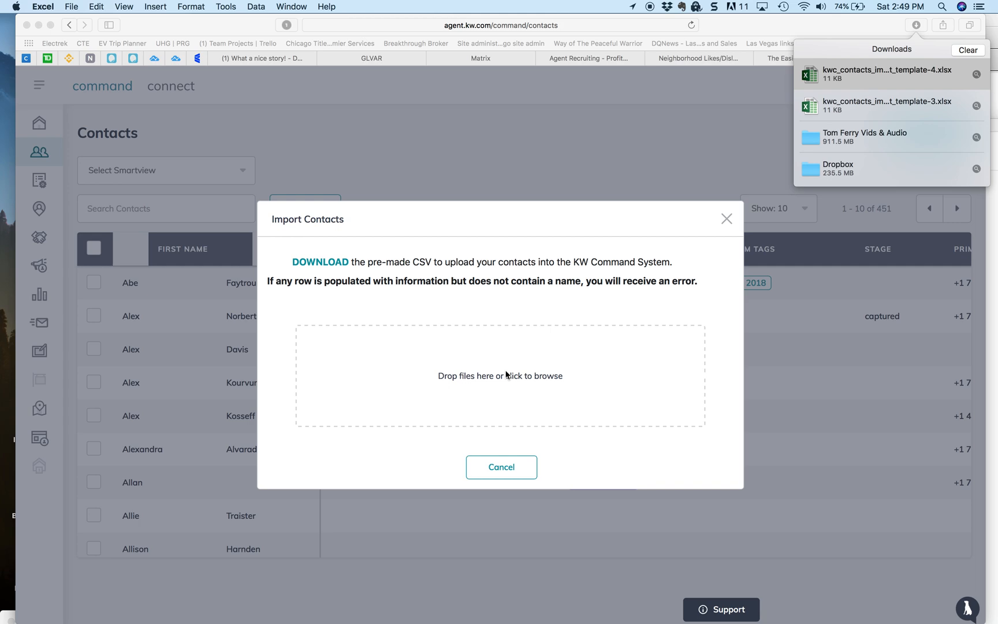
pyautogui.moveTo(614, 250)
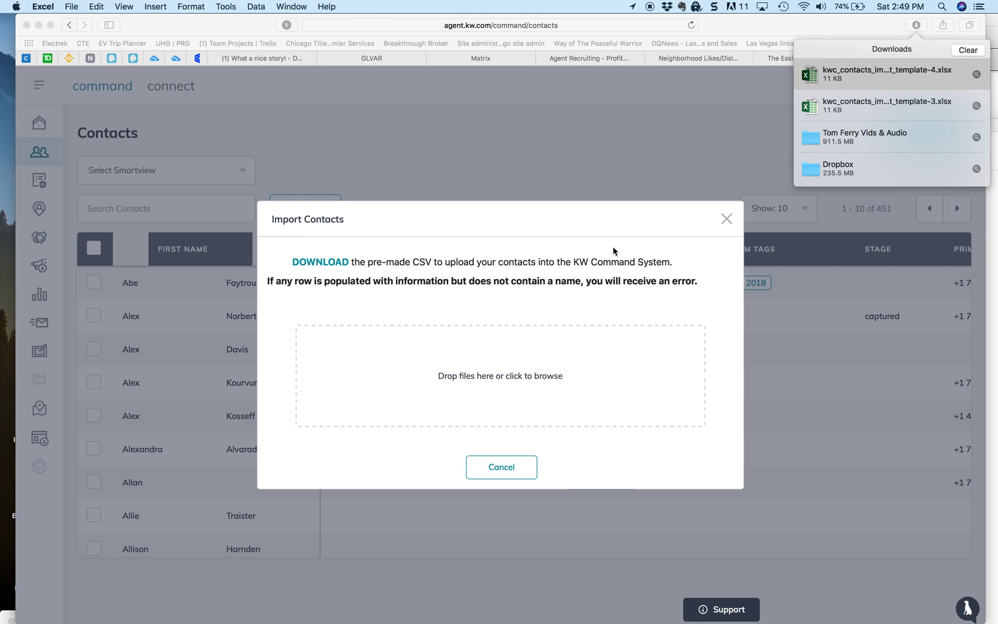
pyautogui.moveTo(650, 10)
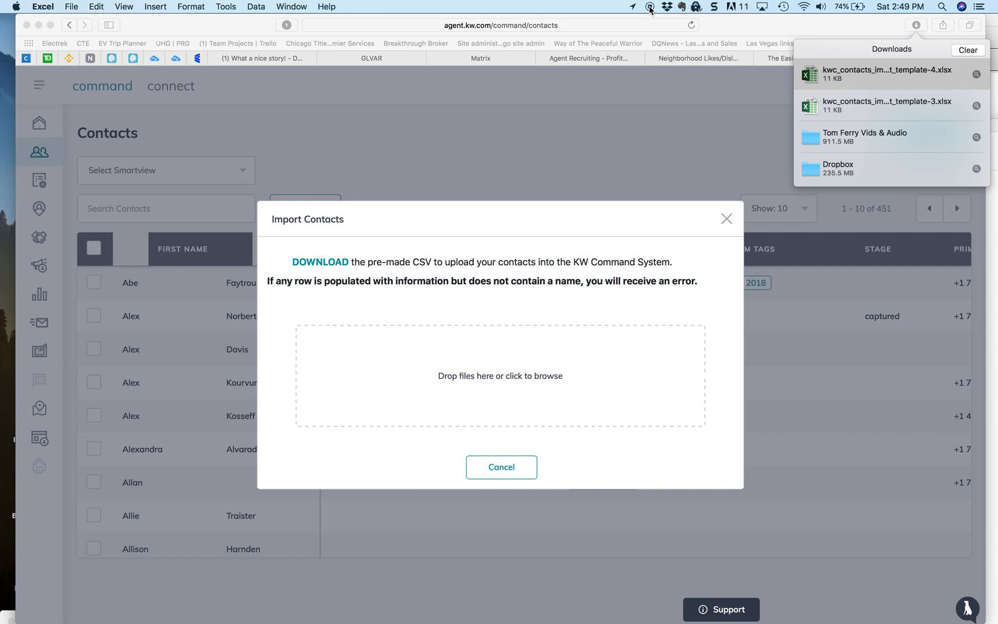